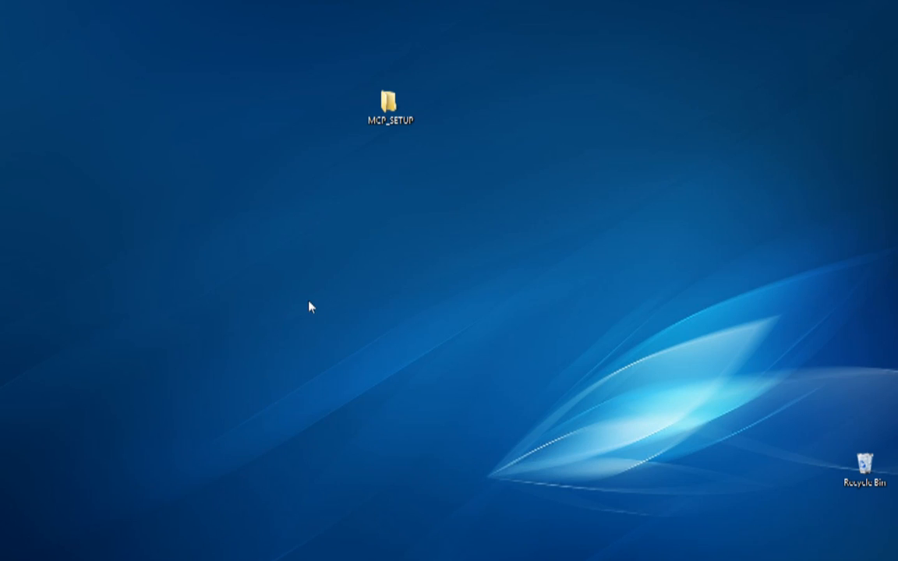
# Browse from the desktop MCP_SETUP folder into jars, then bin, in Windows Explorer
pyautogui.doubleClick(388, 100)
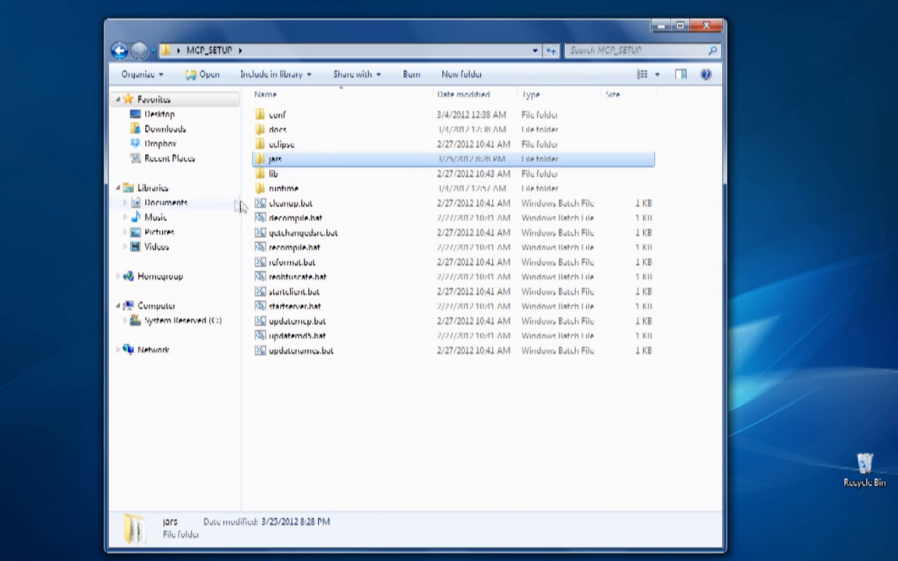
pyautogui.doubleClick(276, 159)
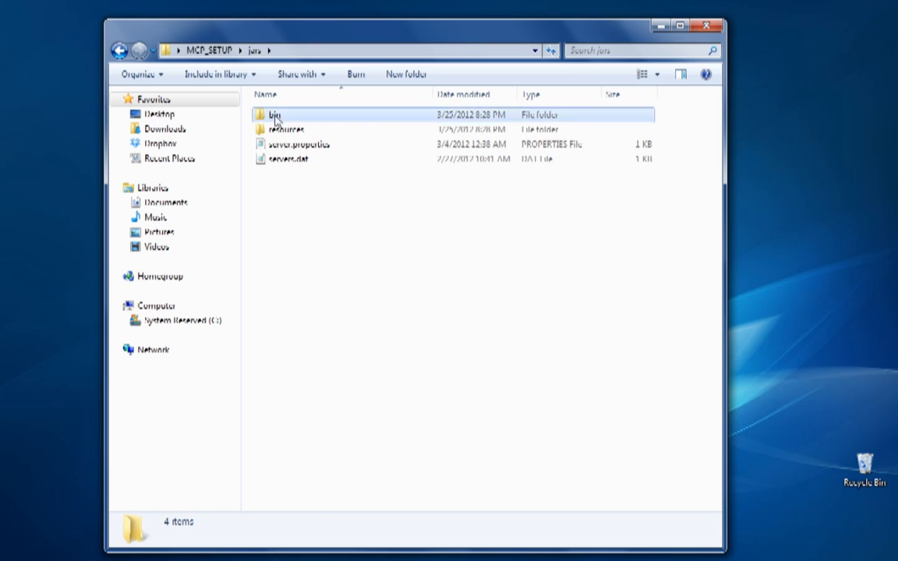
pyautogui.doubleClick(276, 114)
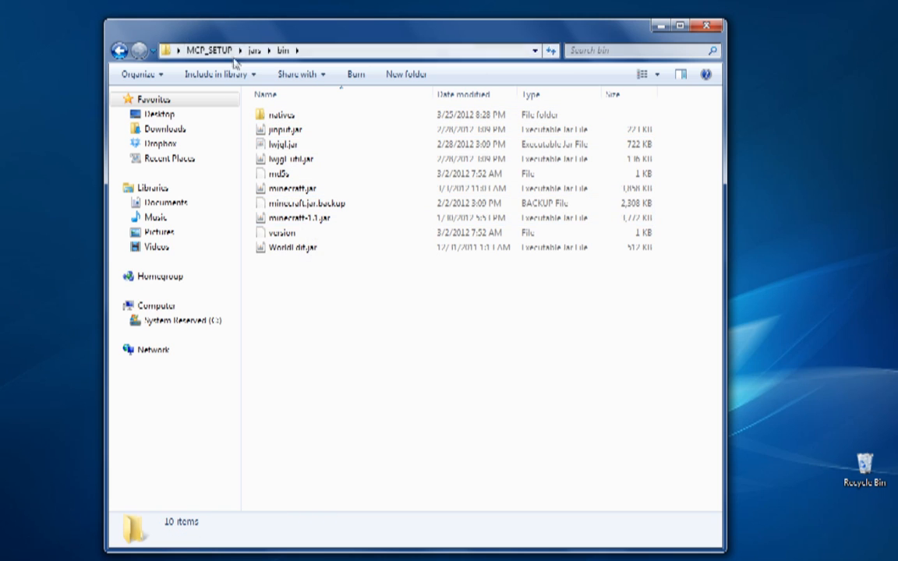
pyautogui.click(207, 50)
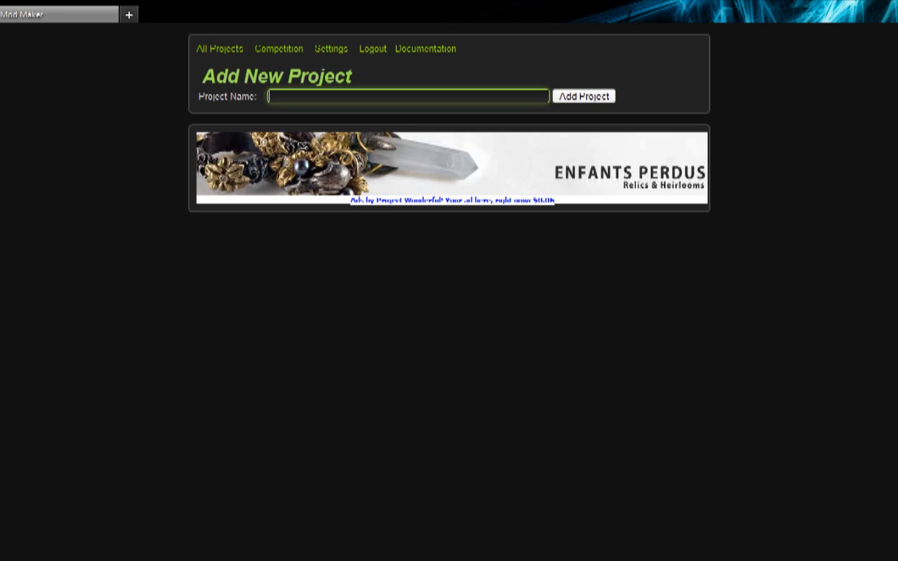
# Add a project named SausageBiscuit and show it in the Your Projects list
pyautogui.write('SausageBiscuit')
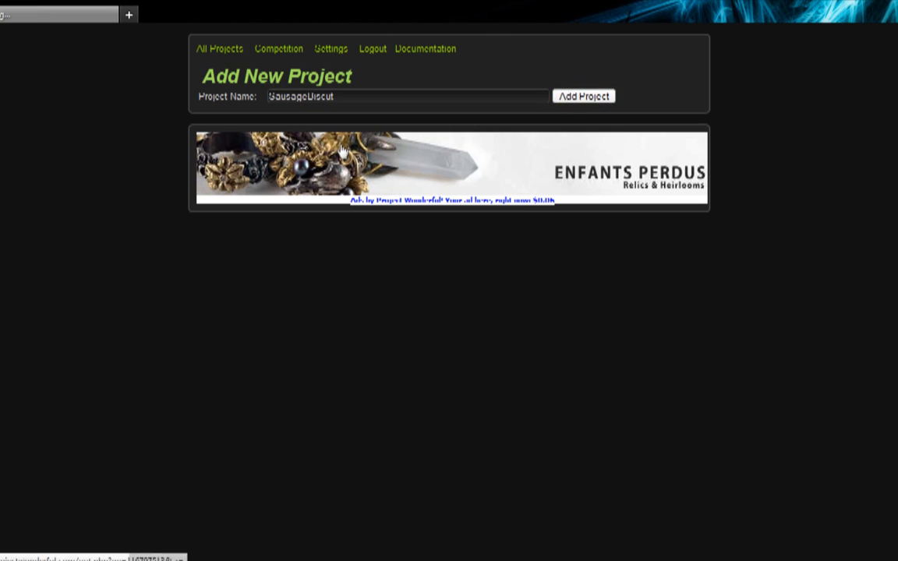
pyautogui.click(583, 96)
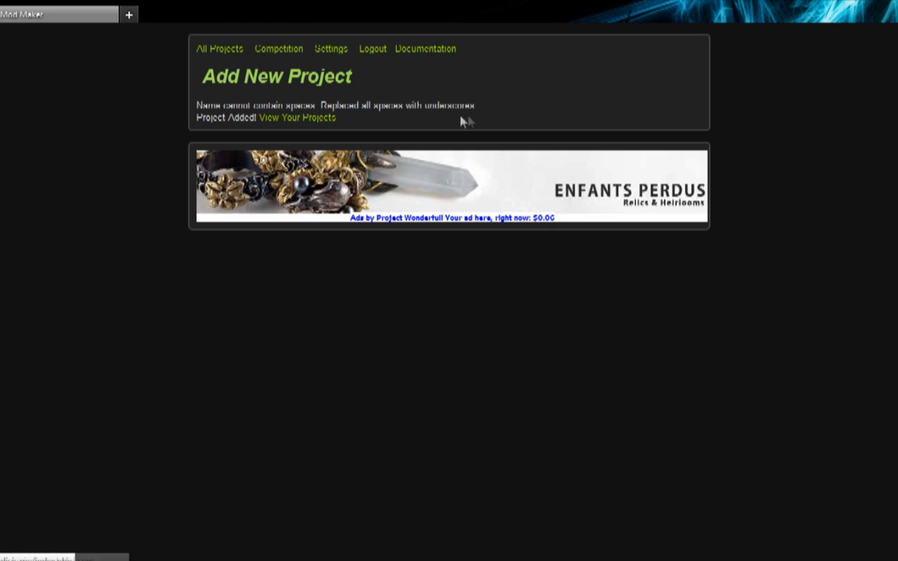
pyautogui.click(296, 118)
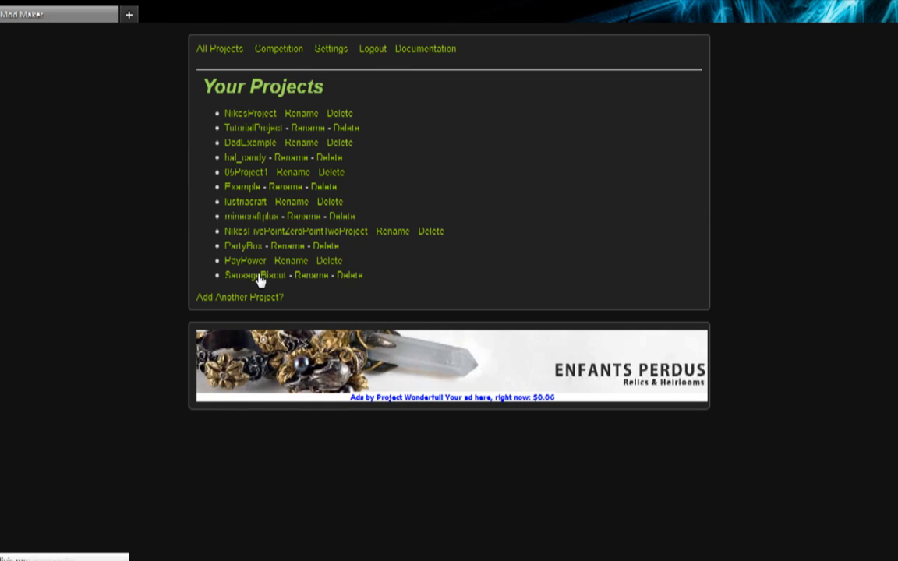
# Open the SausageBiscut project, start a new block, and enter name biscut and tooltip Biscut
pyautogui.click(248, 275)
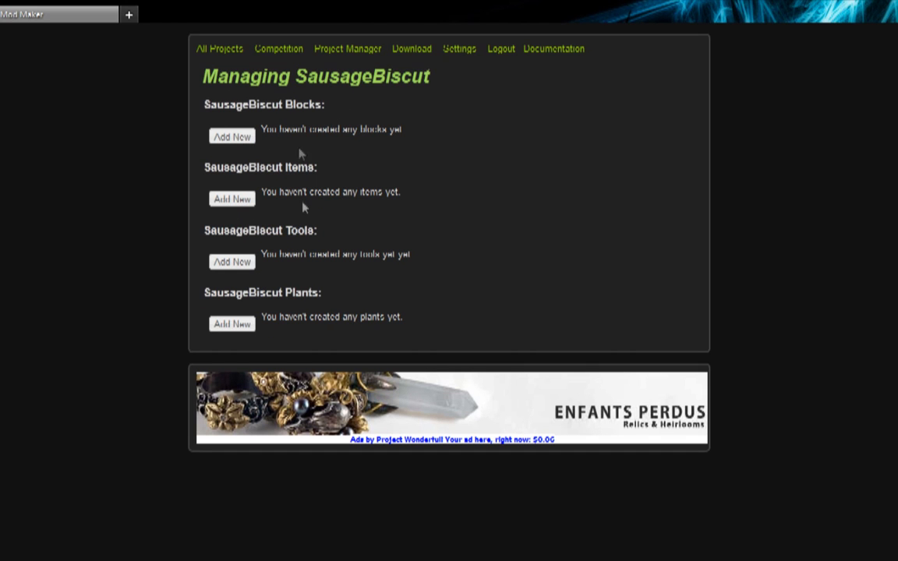
pyautogui.click(231, 137)
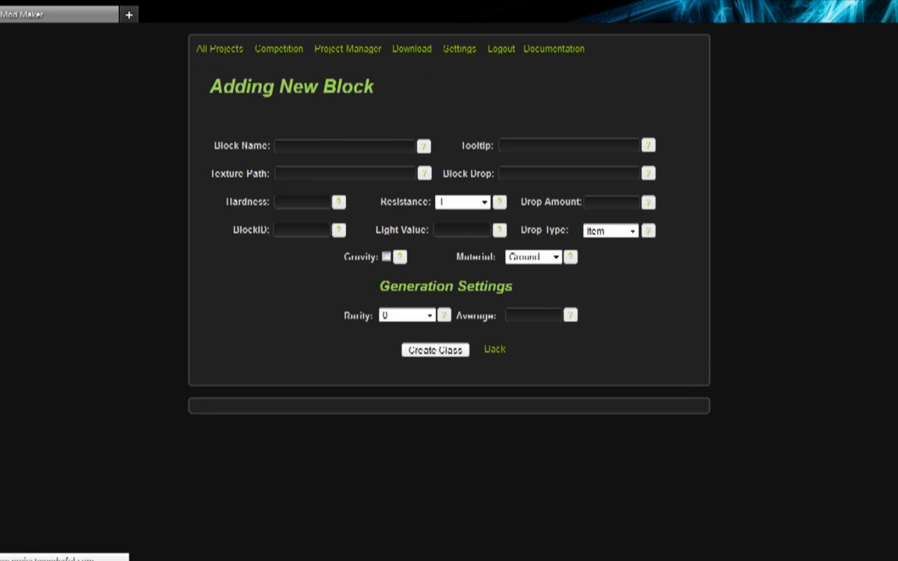
pyautogui.click(346, 146)
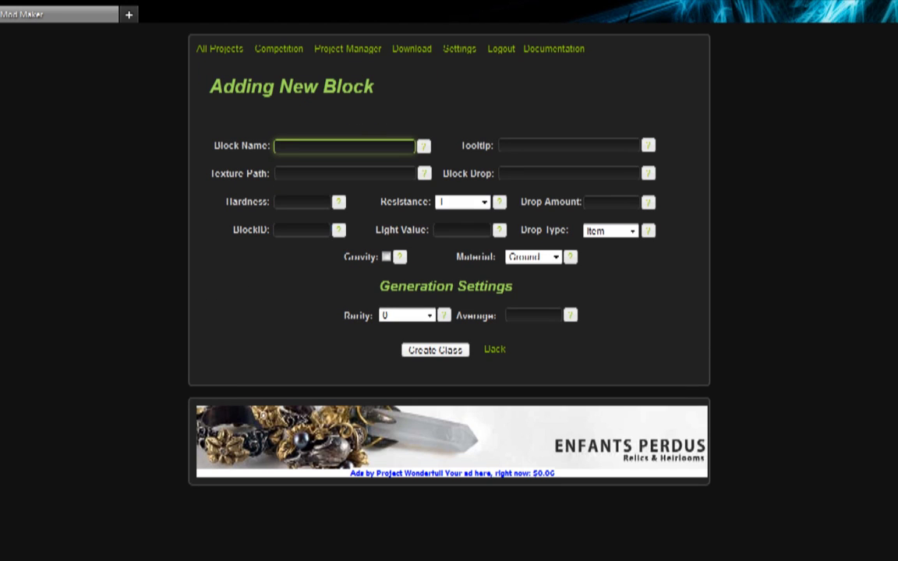
pyautogui.write('Discu')
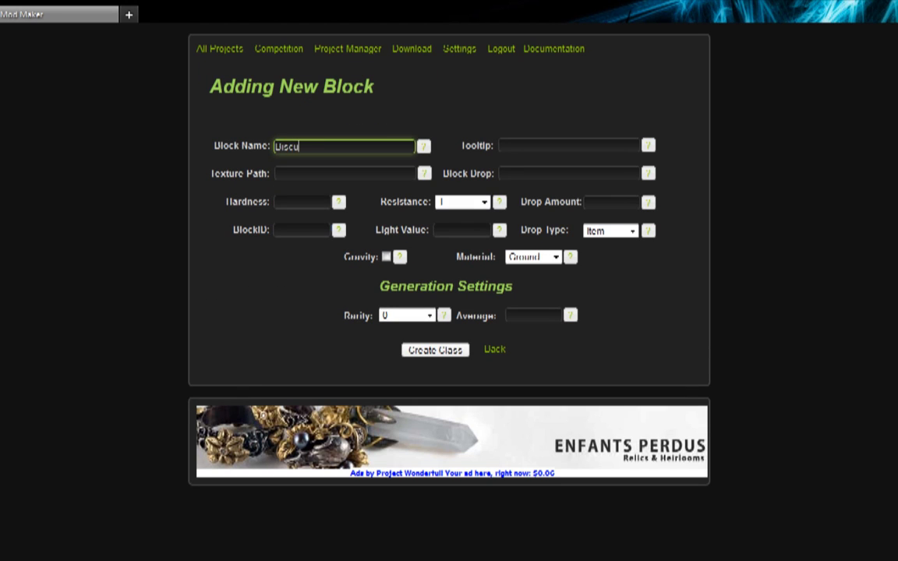
pyautogui.click(569, 146)
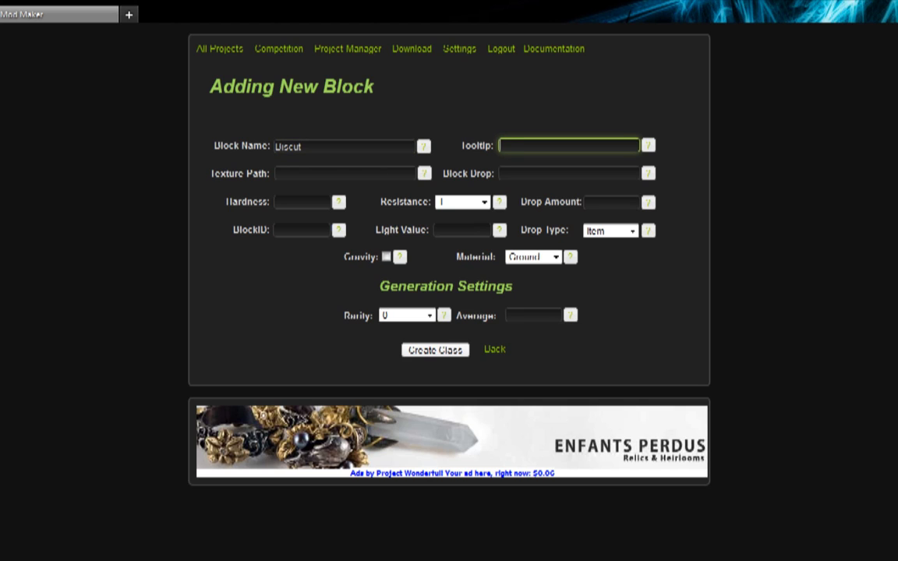
pyautogui.write('Uisc')
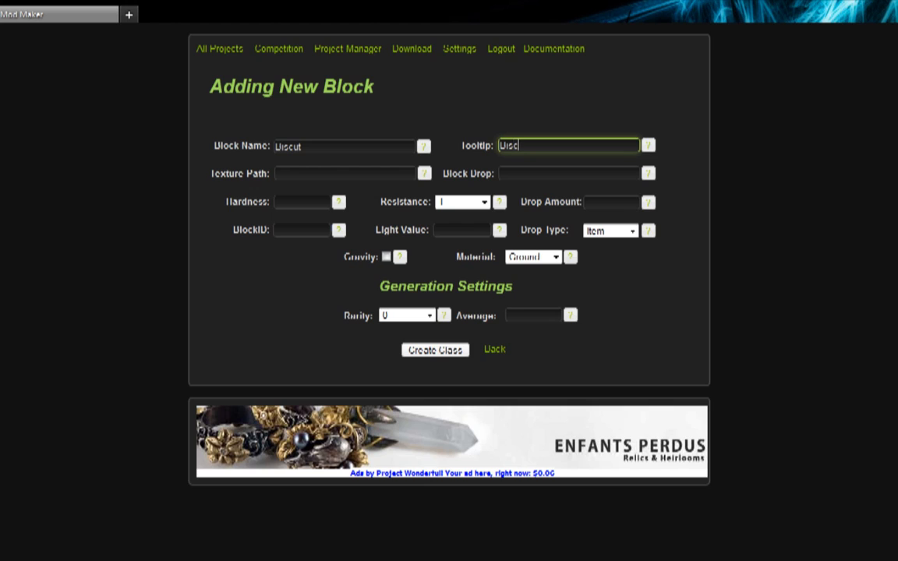
# Correct the block name and set the texture path to blocks/biscut.png
pyautogui.click(343, 145)
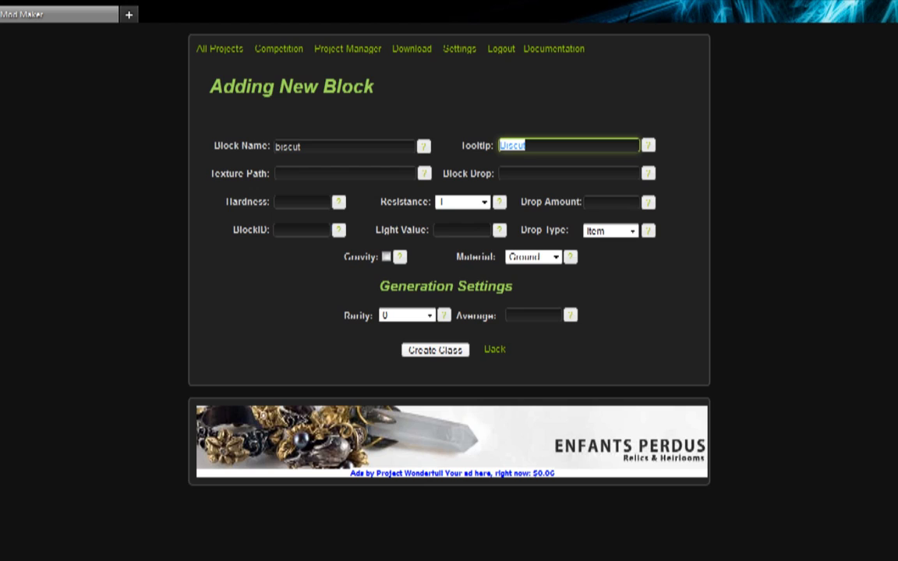
pyautogui.click(343, 173)
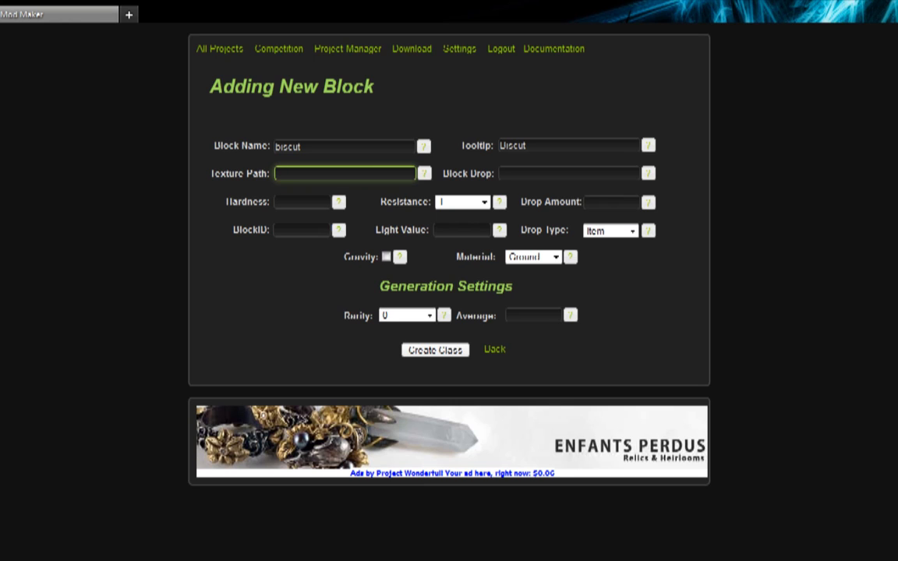
pyautogui.click(423, 173)
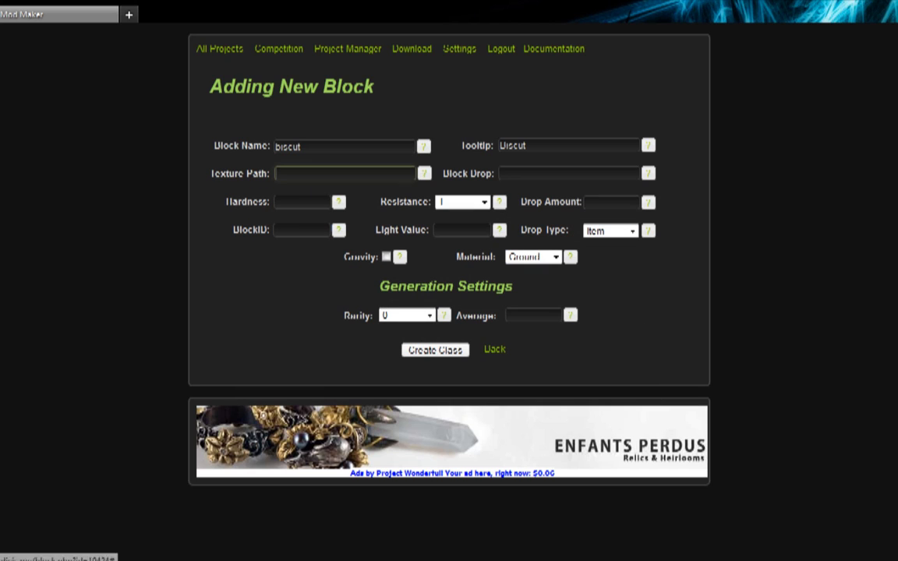
pyautogui.click(345, 173)
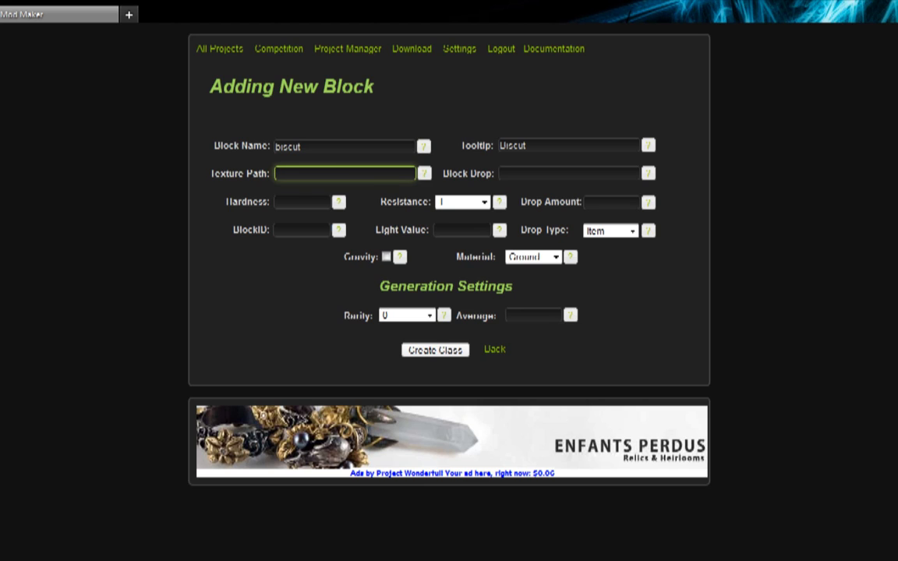
pyautogui.write('blocks/')
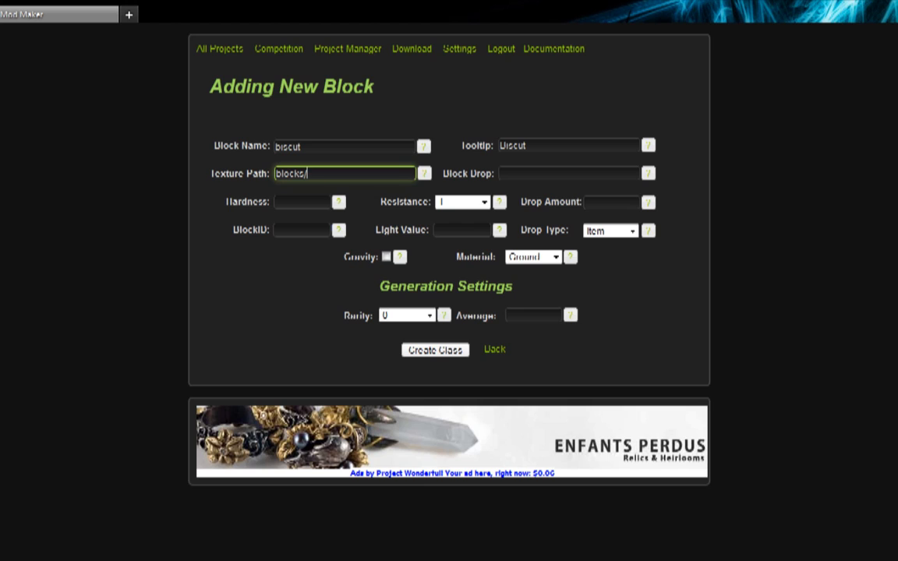
pyautogui.write('biscut')
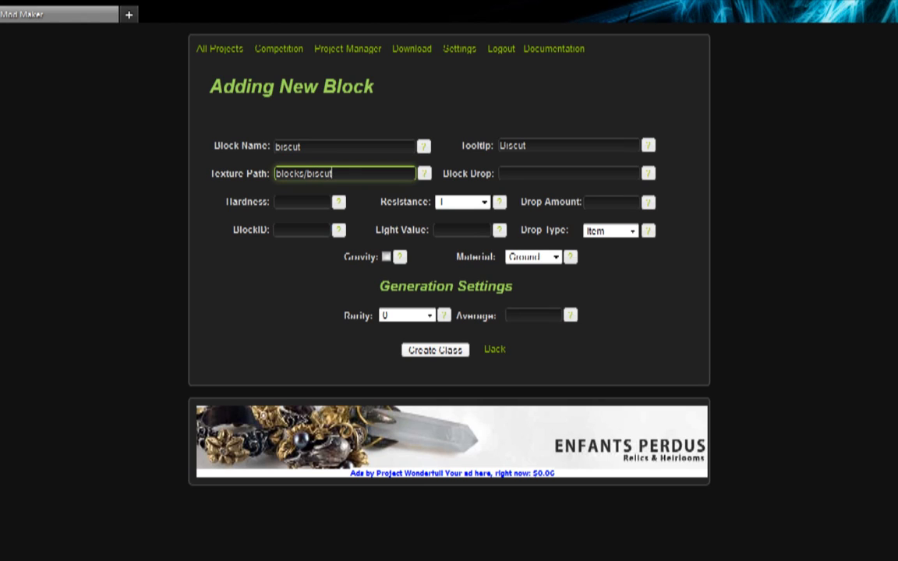
pyautogui.click(568, 173)
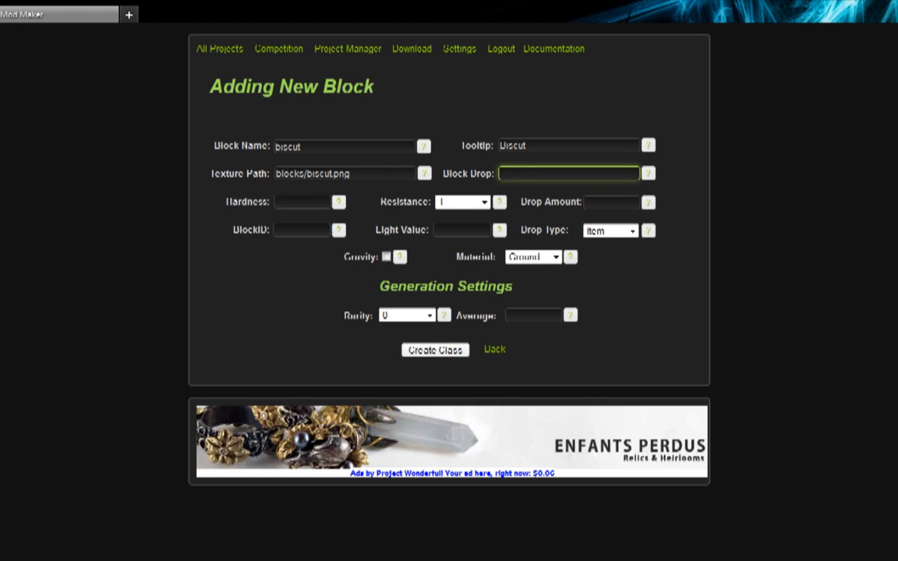
# Give biscut hardness 2, resistance 2000, drop amount 1, ID 200, drop type Block, and create it
pyautogui.click(303, 201)
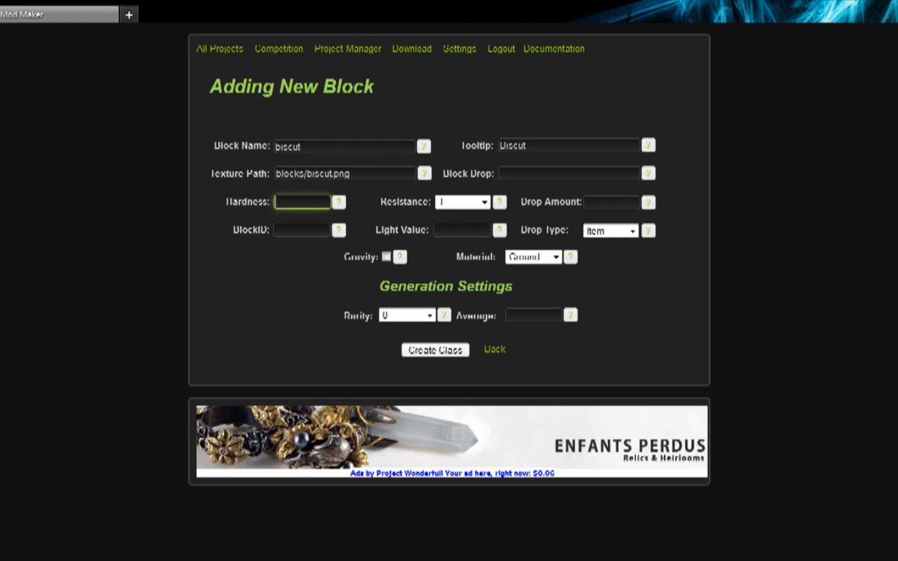
pyautogui.write('2')
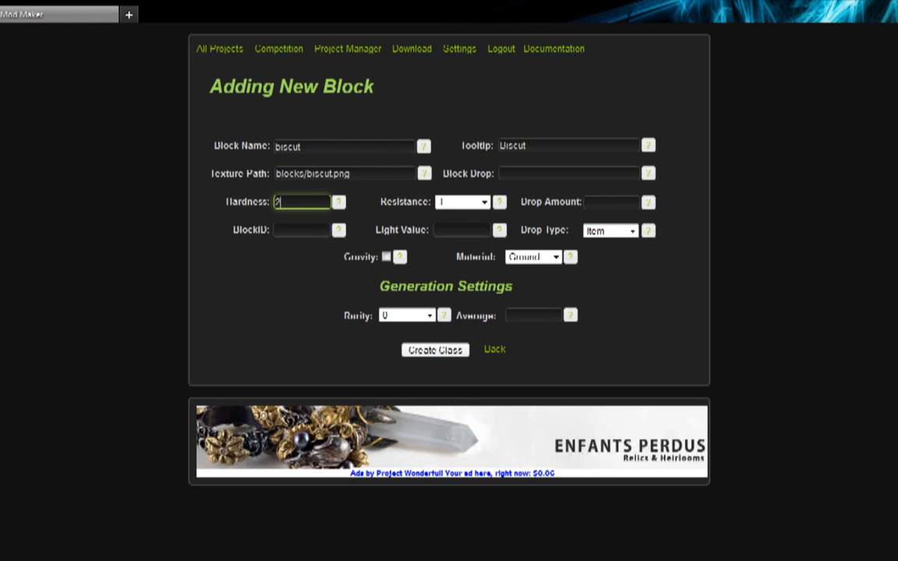
pyautogui.click(458, 202)
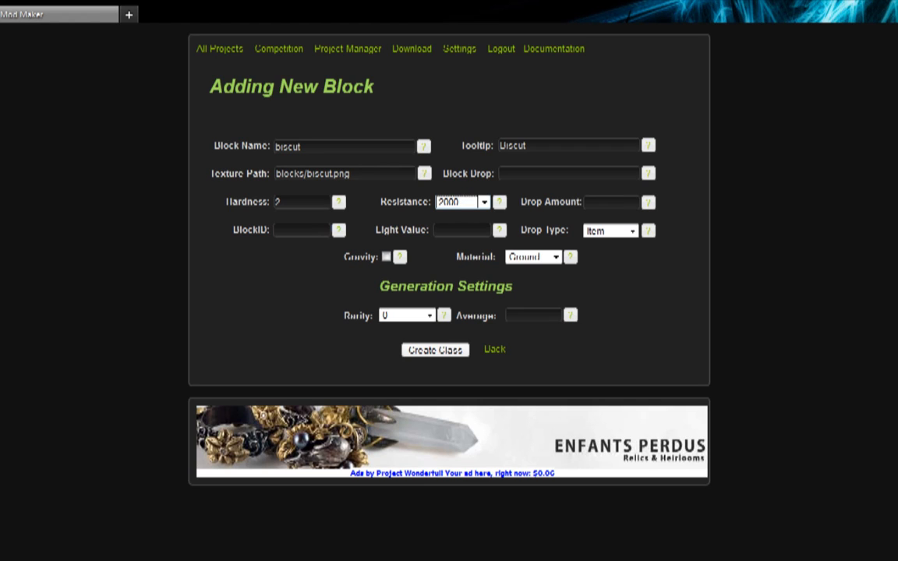
pyautogui.click(612, 202)
pyautogui.write('1')
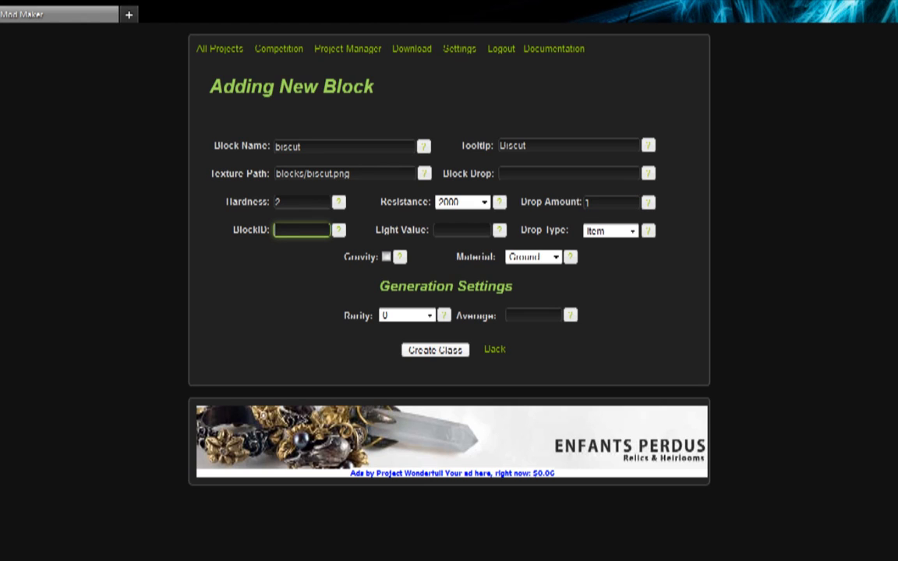
pyautogui.write('200')
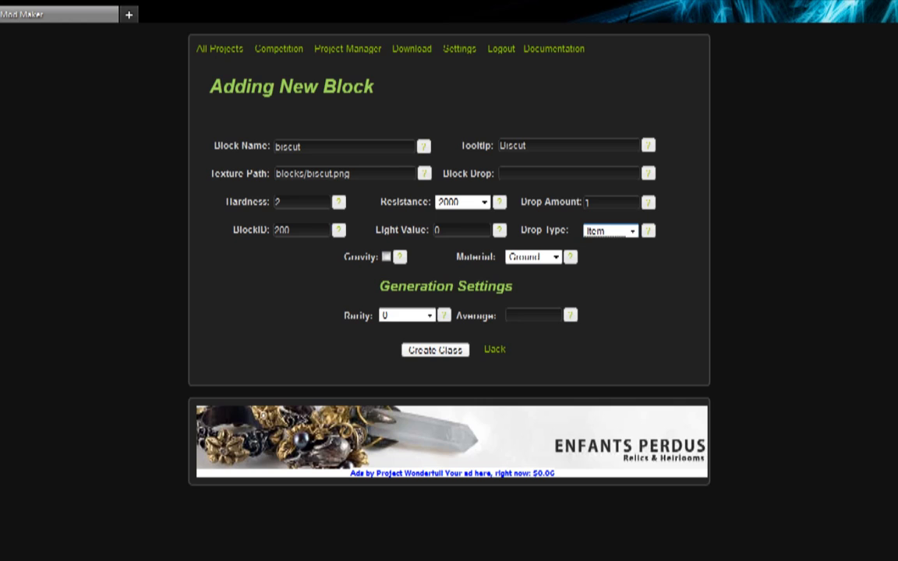
pyautogui.click(609, 230)
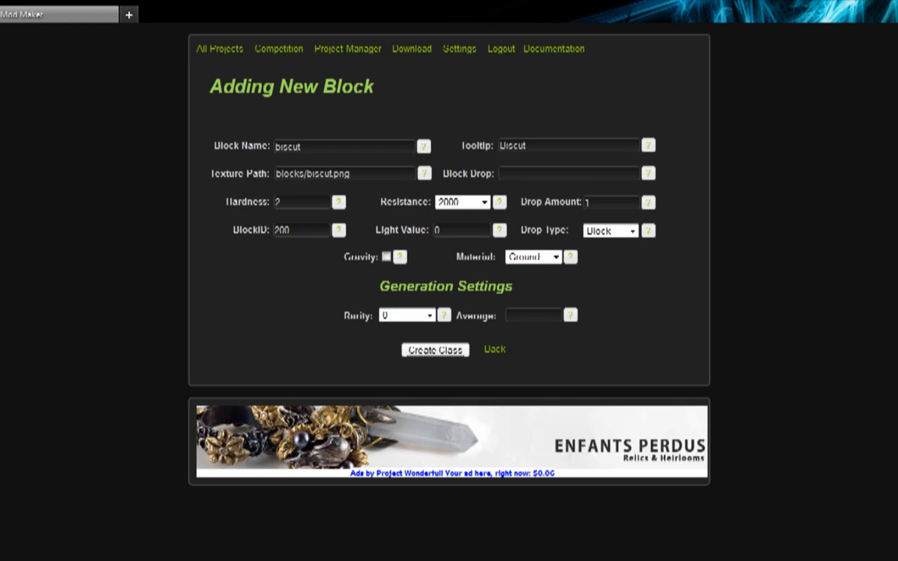
pyautogui.click(435, 349)
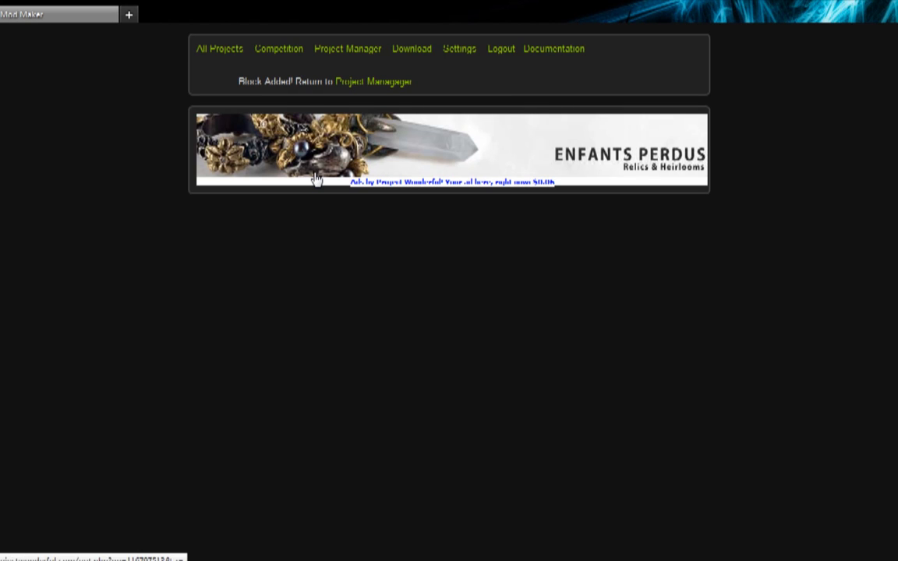
pyautogui.moveTo(409, 133)
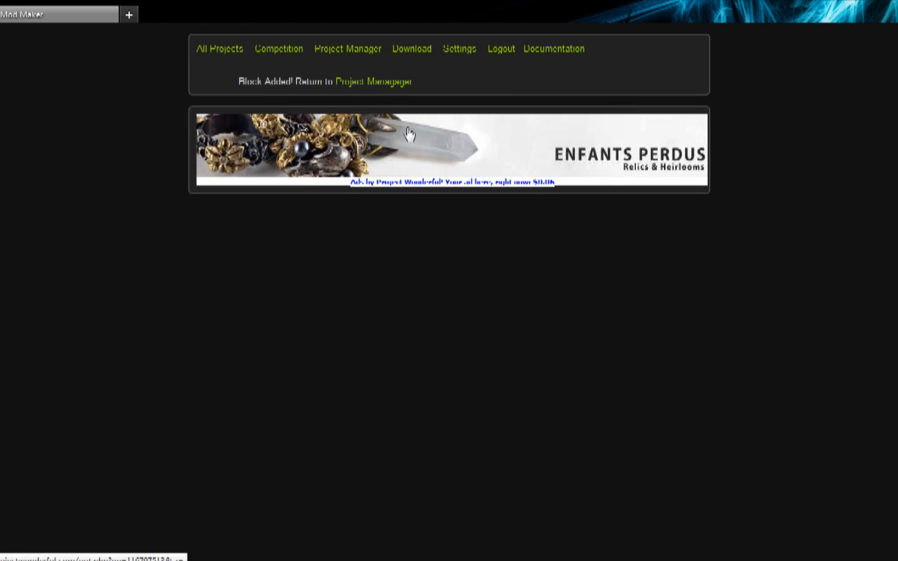
# Fill a new sausage item: tooltip Sausage, sprite items/sausage.png, ID 9000, stack 16, heal 4
pyautogui.click(356, 81)
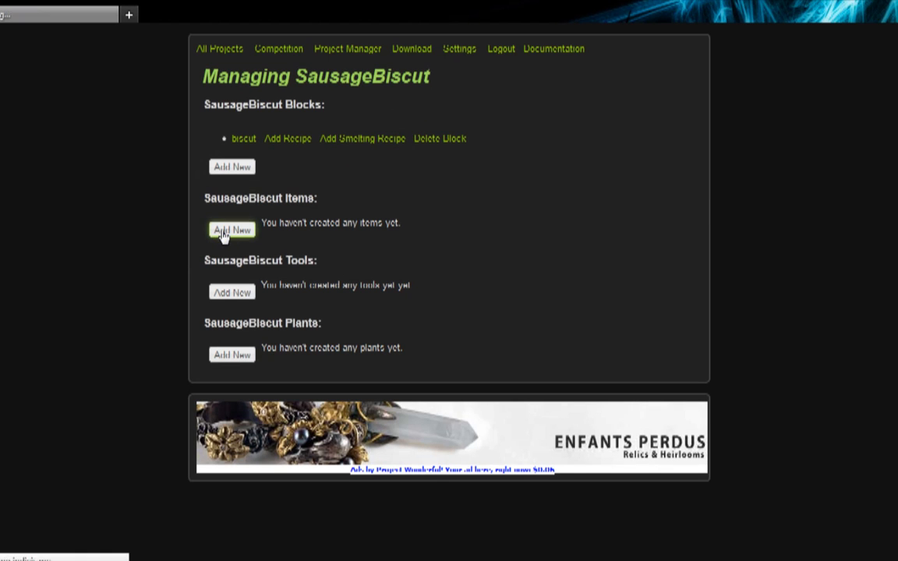
pyautogui.click(231, 230)
pyautogui.write('Sau')
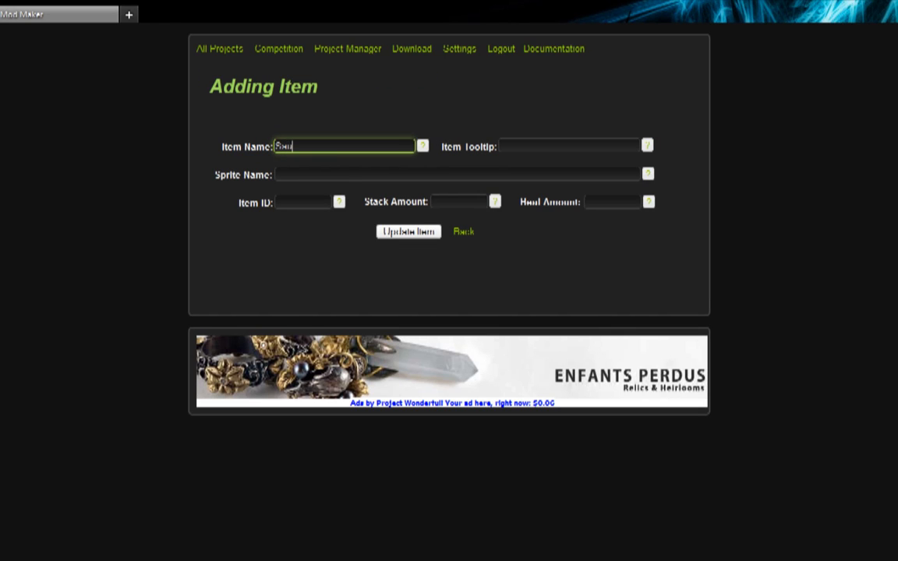
pyautogui.click(569, 146)
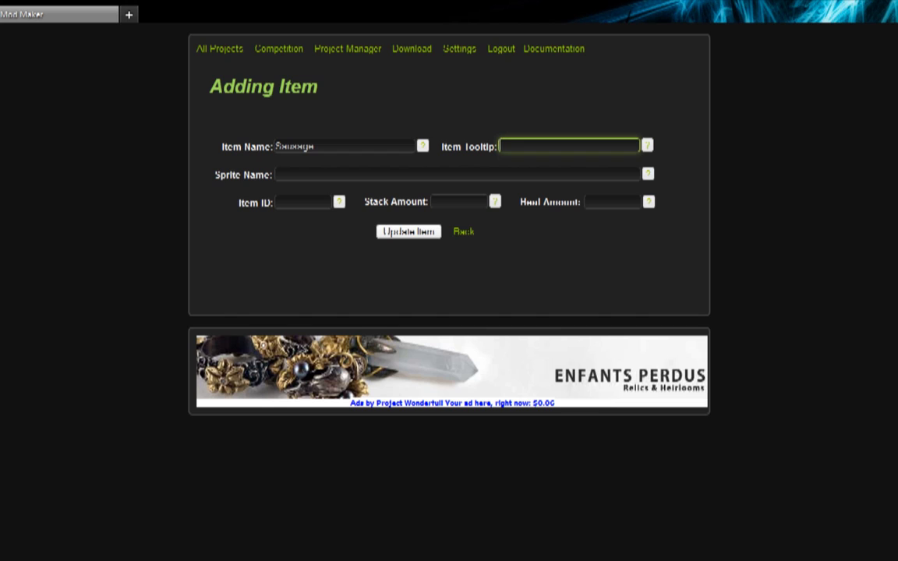
pyautogui.write('Sausage')
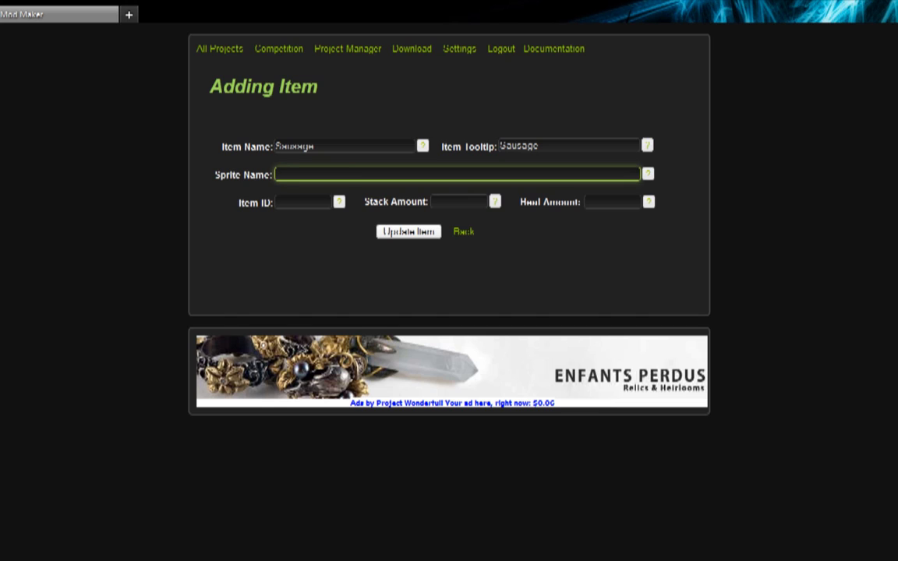
pyautogui.write('items/sausage.png')
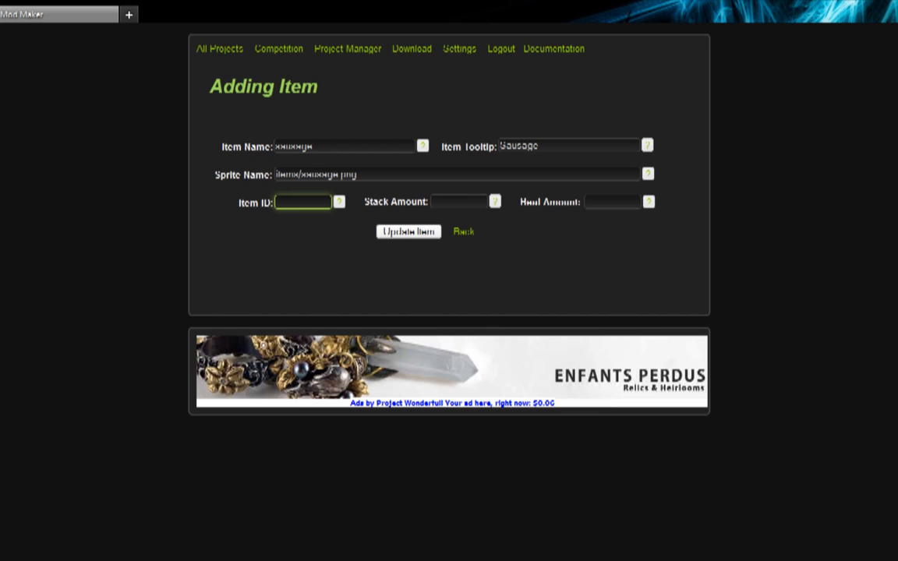
pyautogui.write('0000')
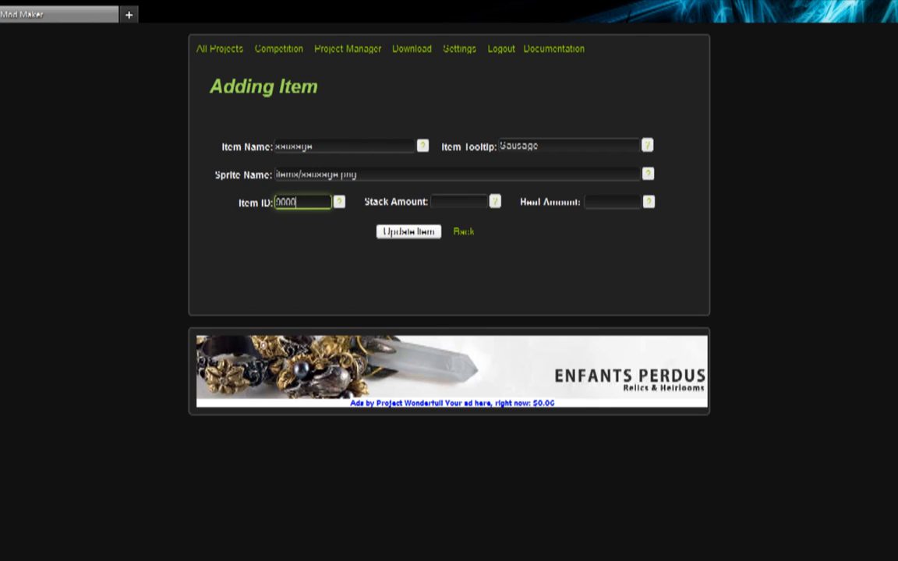
pyautogui.click(458, 201)
pyautogui.write('16')
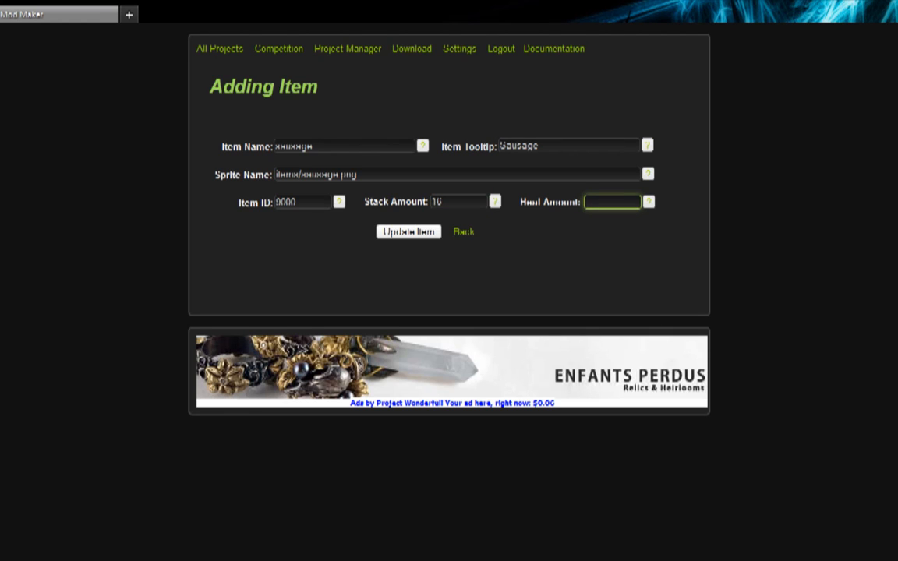
pyautogui.write('4')
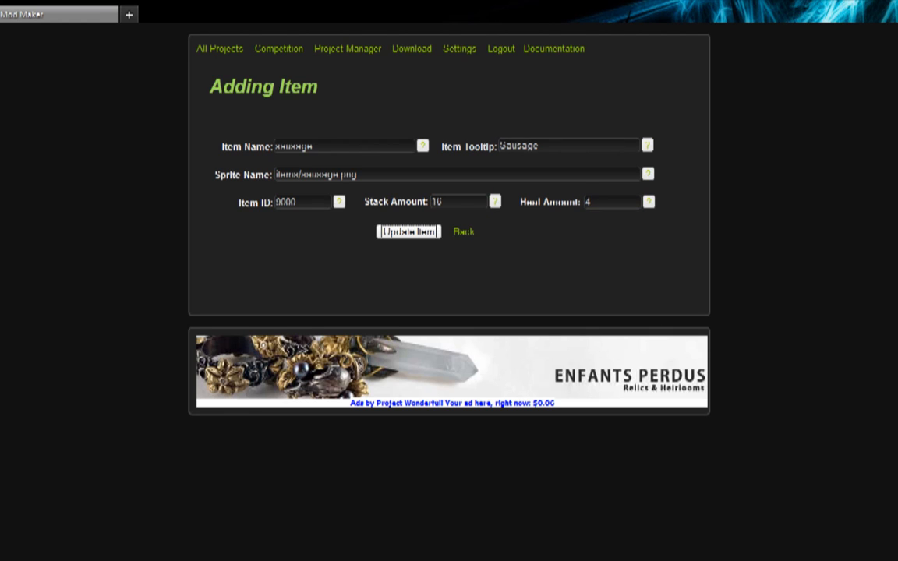
# Update the sausage item, check the smelting recipe form, and return to Project Manager
pyautogui.click(409, 231)
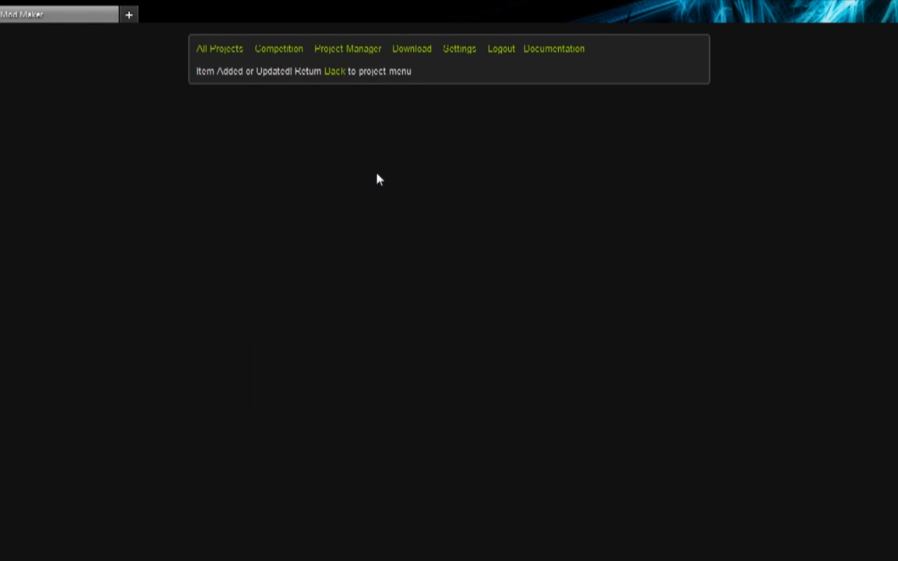
pyautogui.moveTo(334, 70)
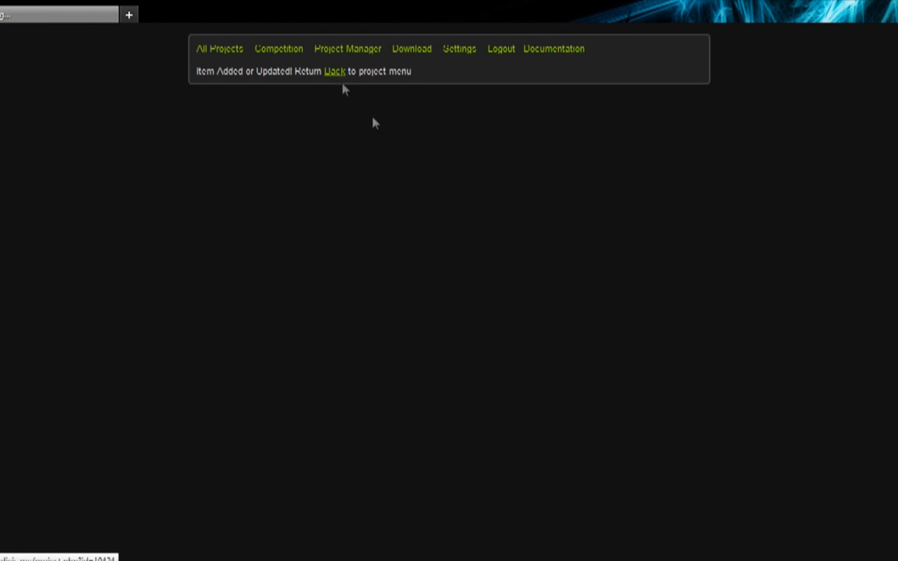
pyautogui.click(334, 71)
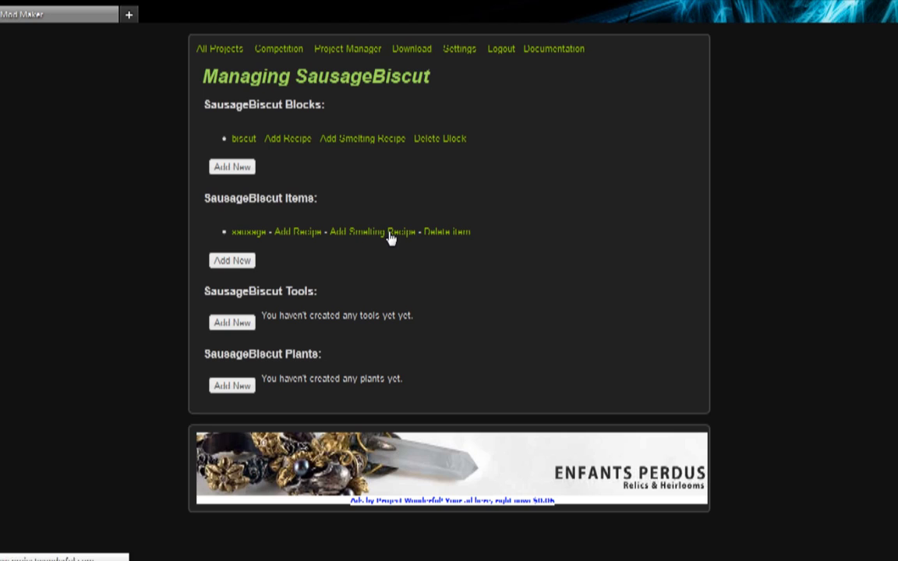
pyautogui.click(375, 232)
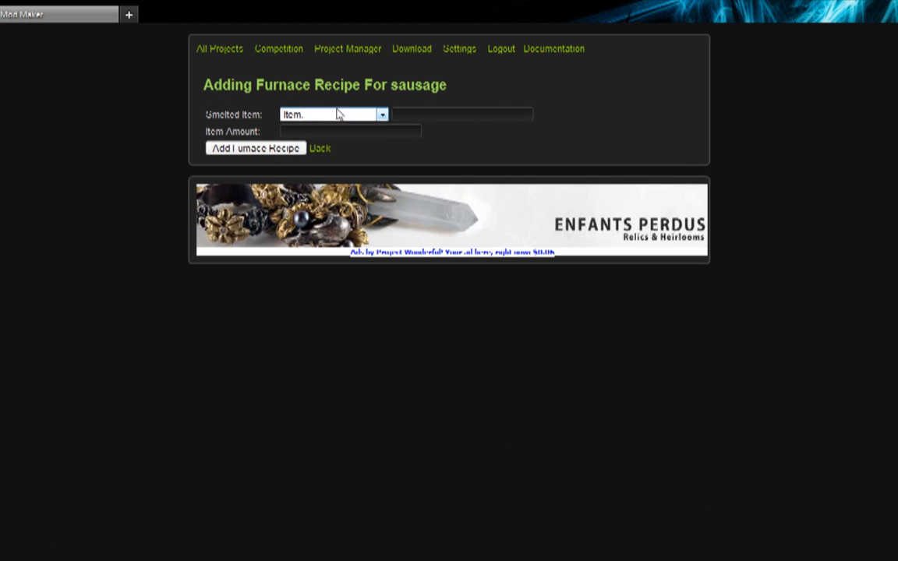
pyautogui.moveTo(347, 48)
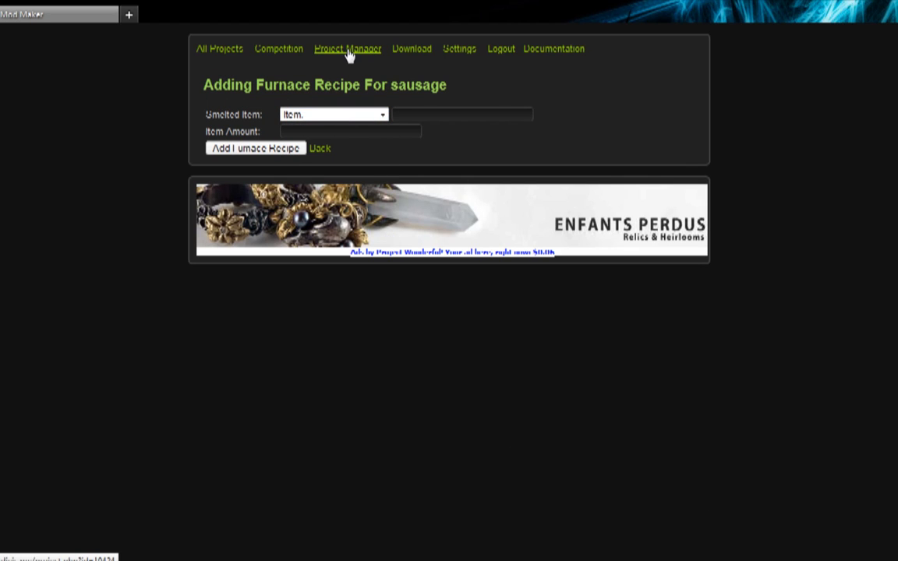
pyautogui.click(346, 48)
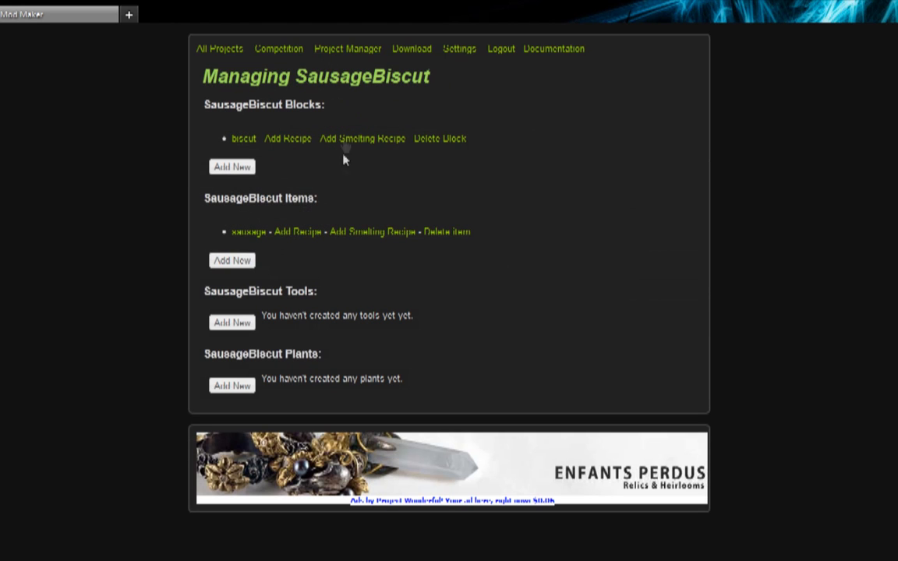
pyautogui.moveTo(246, 159)
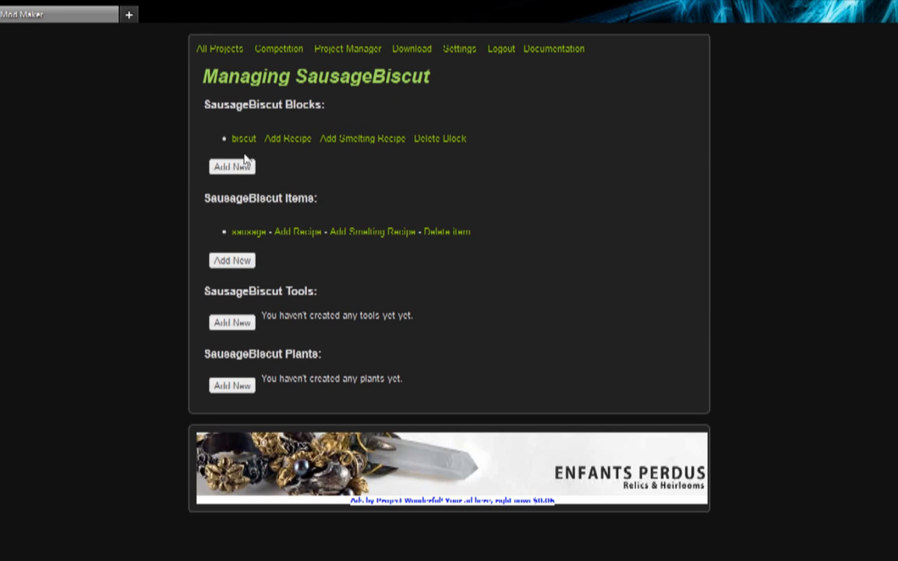
pyautogui.moveTo(320, 241)
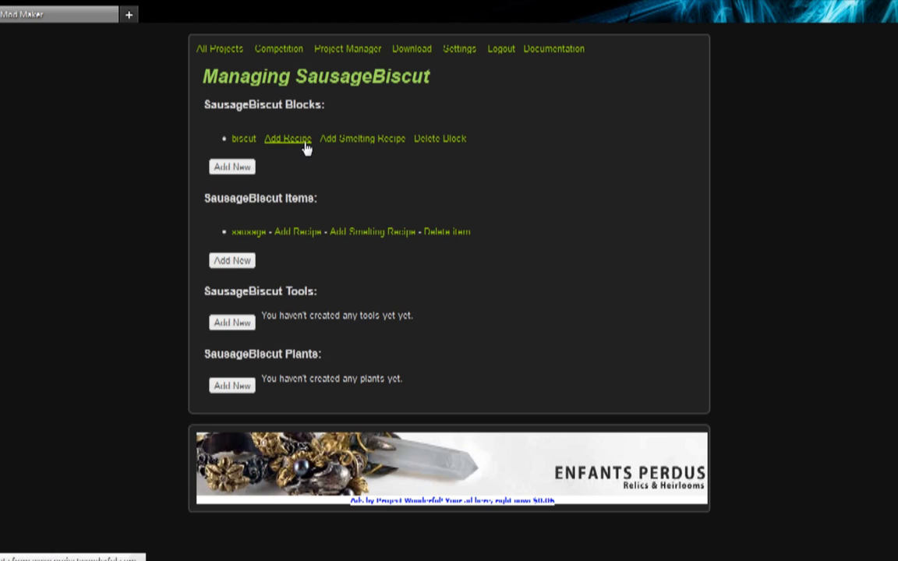
# Add a biscut recipe with q,w,q down the middle: q=Item bread, w=mod_SausageBiscut sausage
pyautogui.click(287, 138)
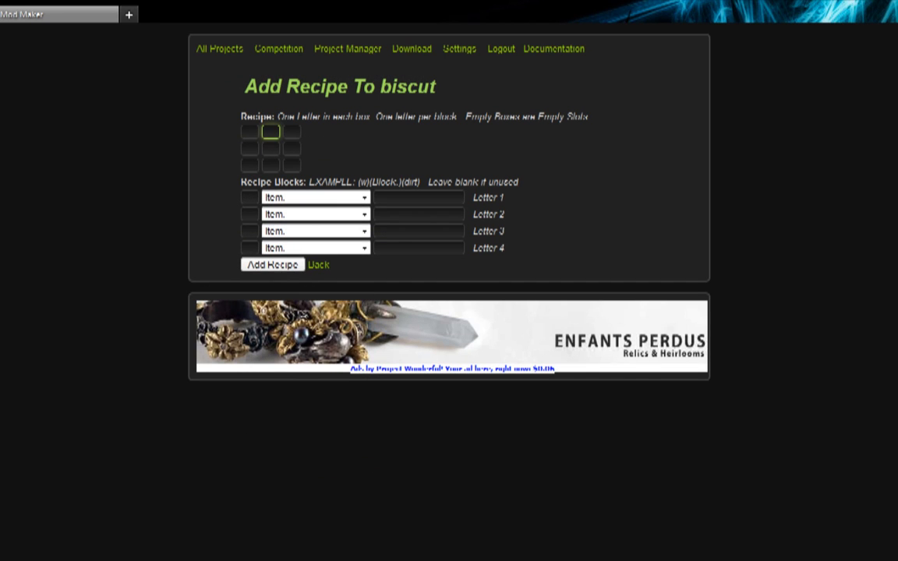
pyautogui.click(250, 131)
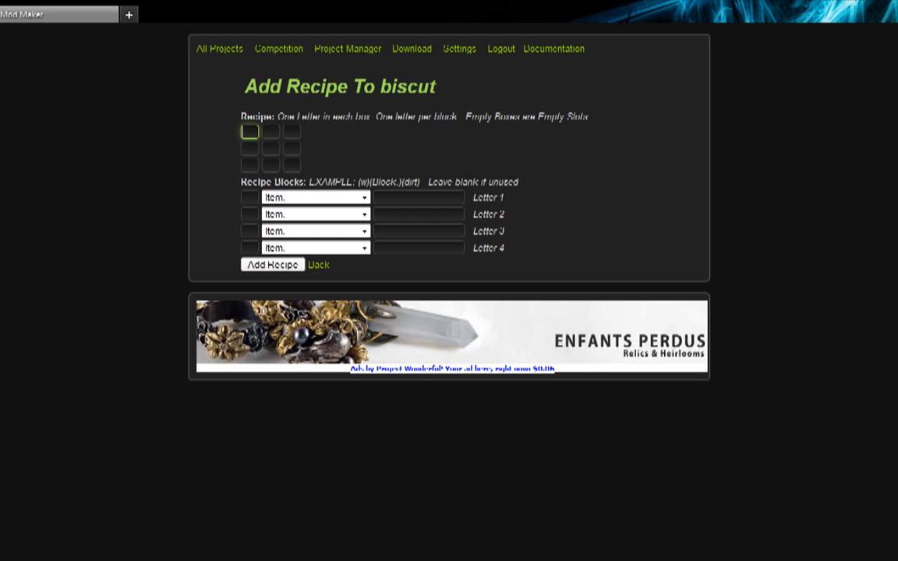
pyautogui.click(250, 164)
pyautogui.write('bread')
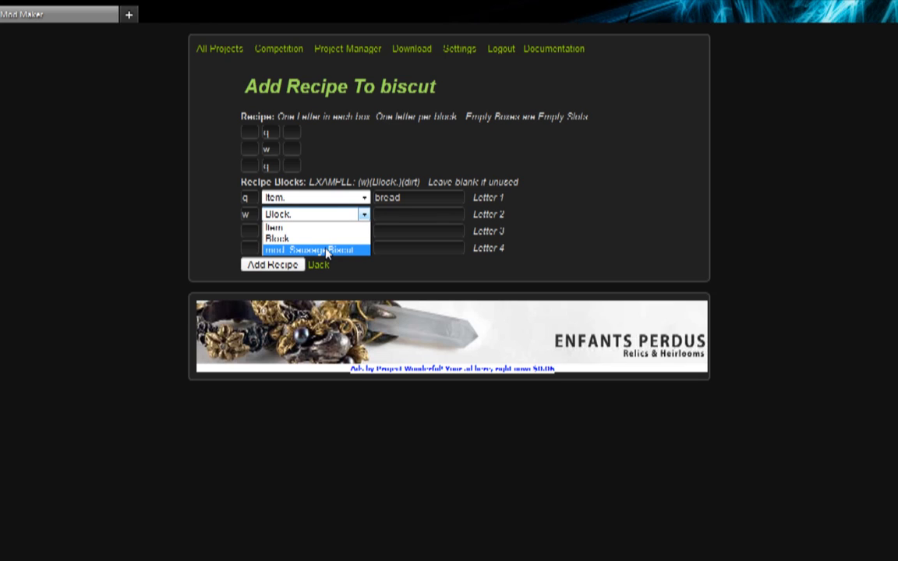
pyautogui.click(314, 249)
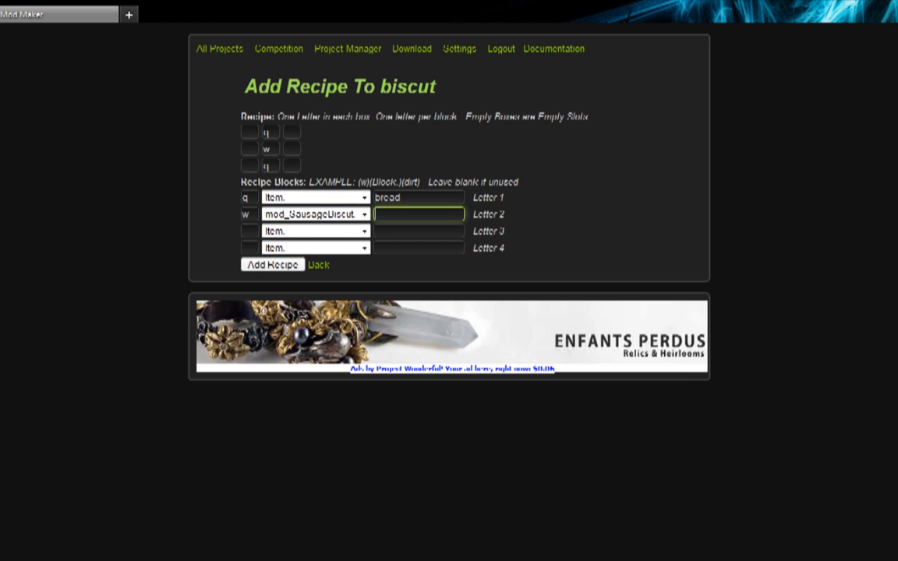
pyautogui.write('sausage')
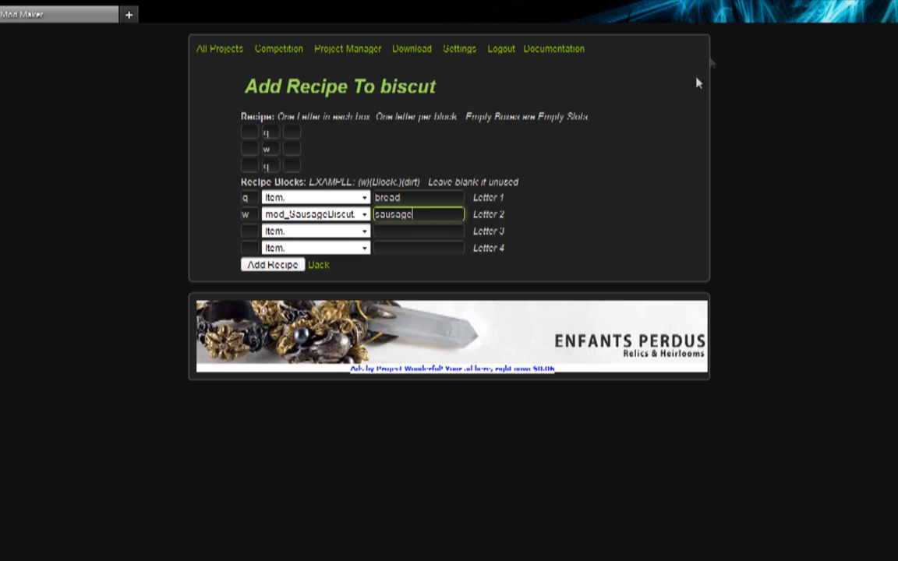
pyautogui.moveTo(508, 311)
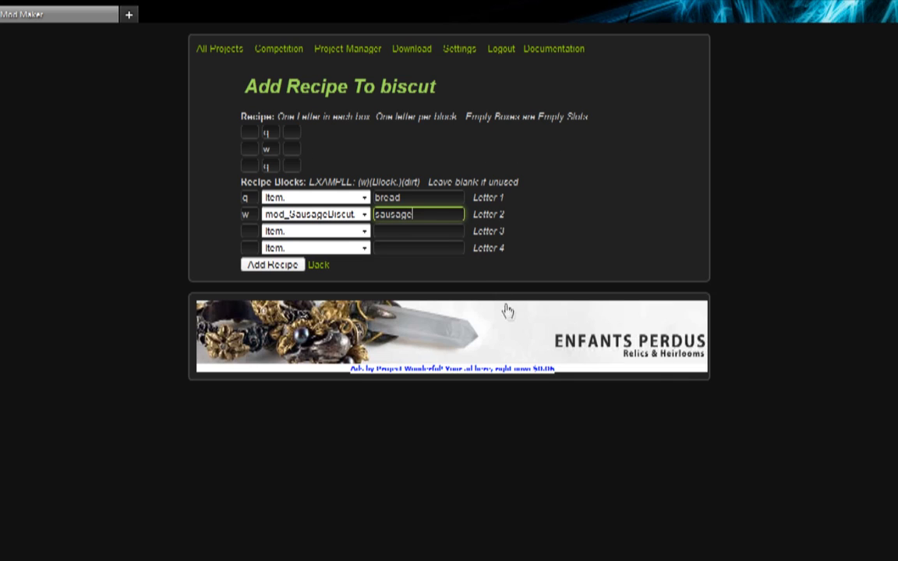
pyautogui.moveTo(306, 138)
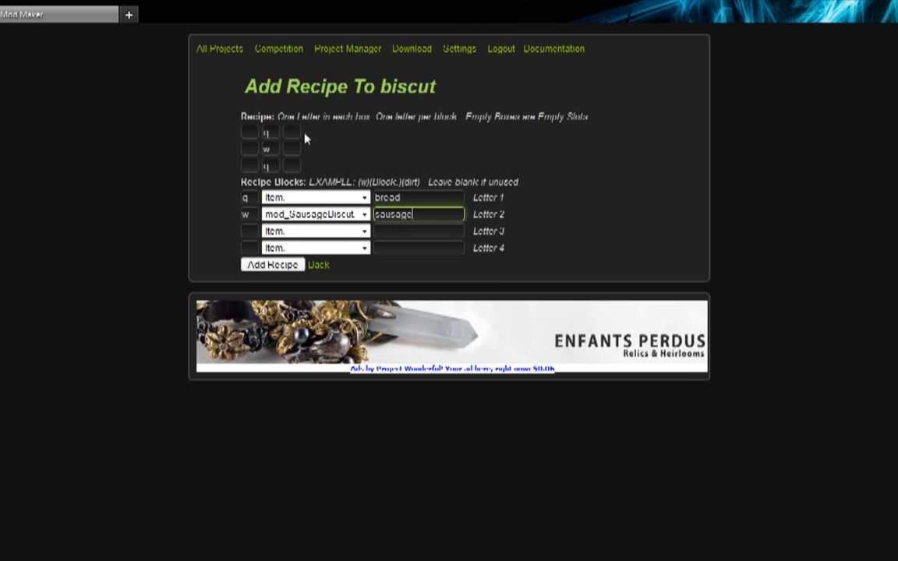
pyautogui.click(418, 197)
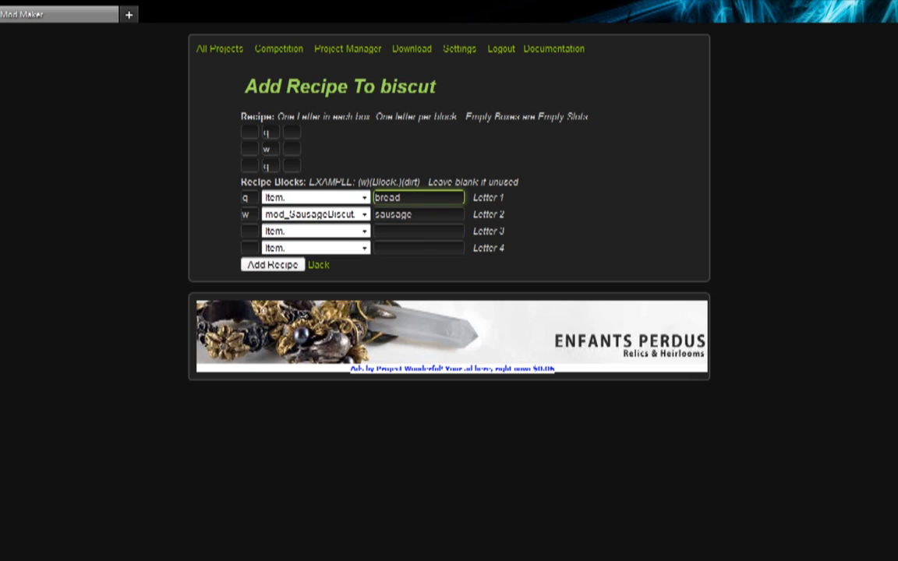
pyautogui.click(269, 132)
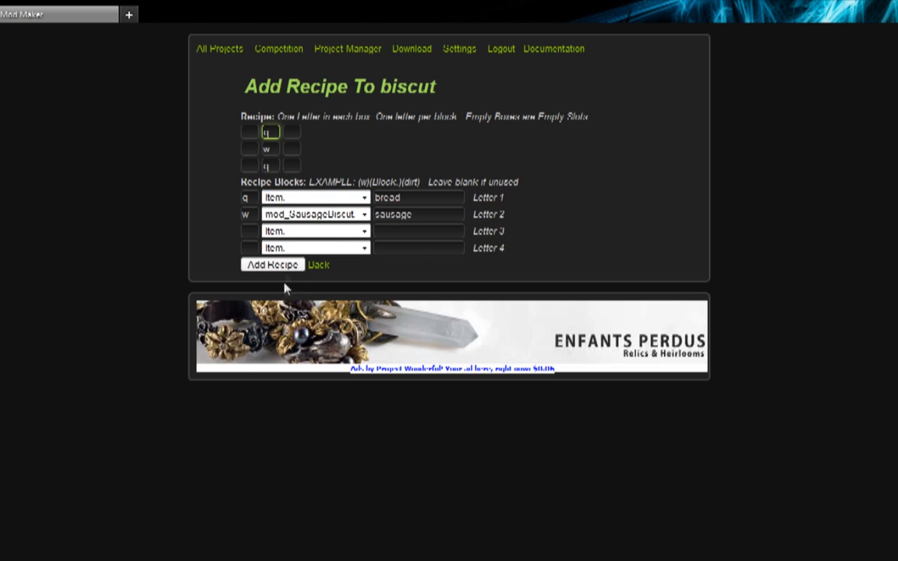
pyautogui.click(272, 264)
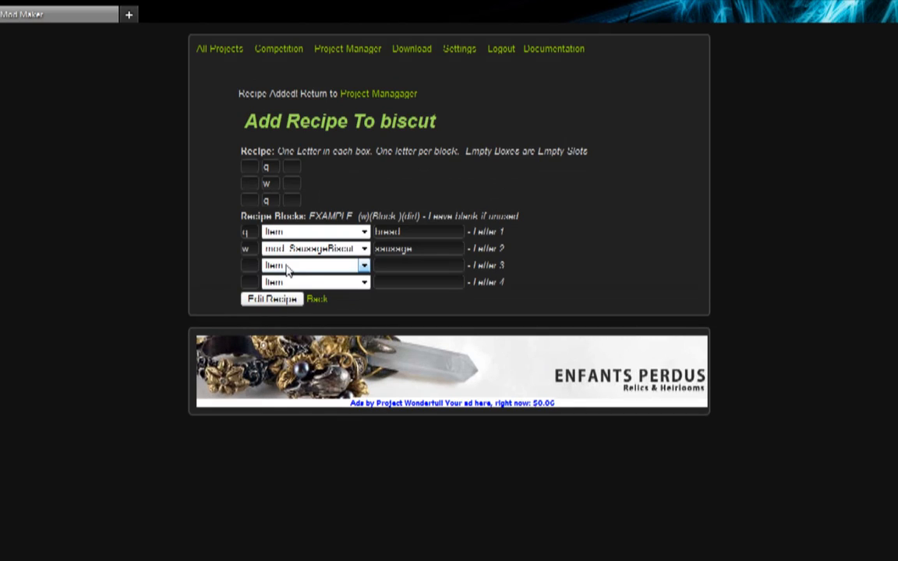
# Download SausageBiscut as a .ZIP archive and save the file in Firefox
pyautogui.click(271, 299)
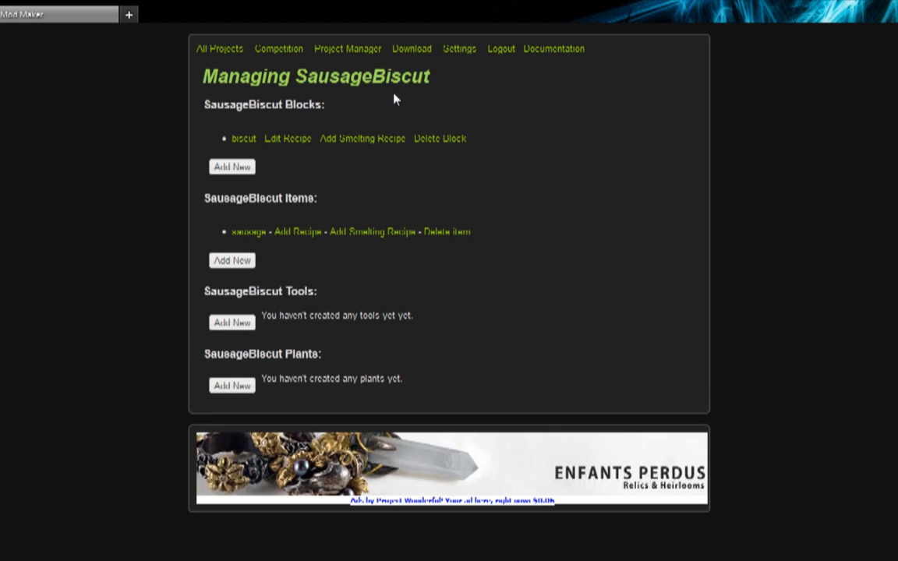
pyautogui.moveTo(412, 48)
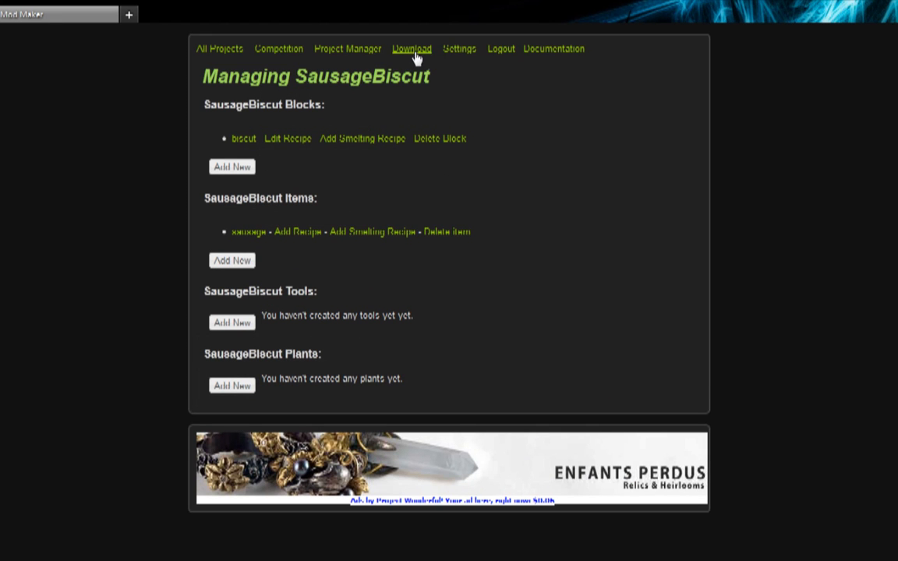
pyautogui.click(412, 48)
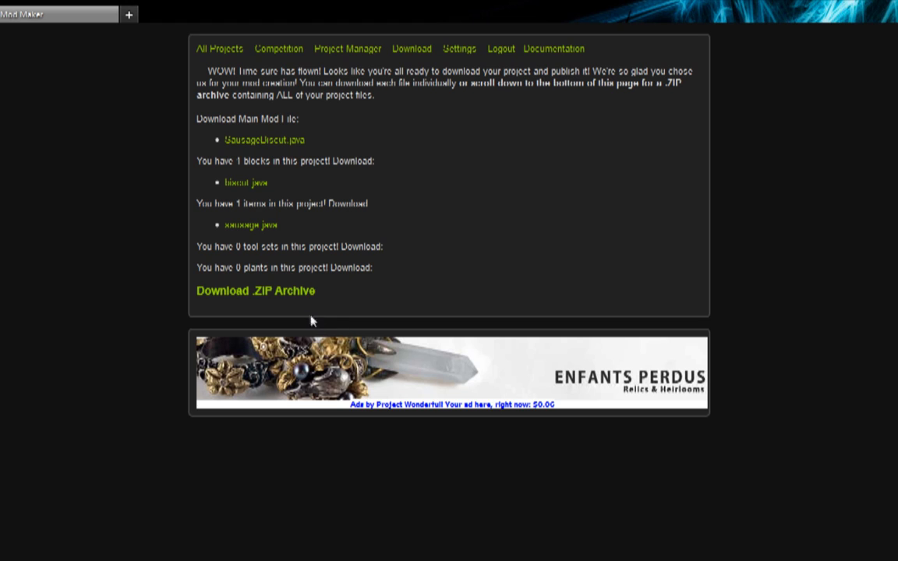
pyautogui.click(255, 290)
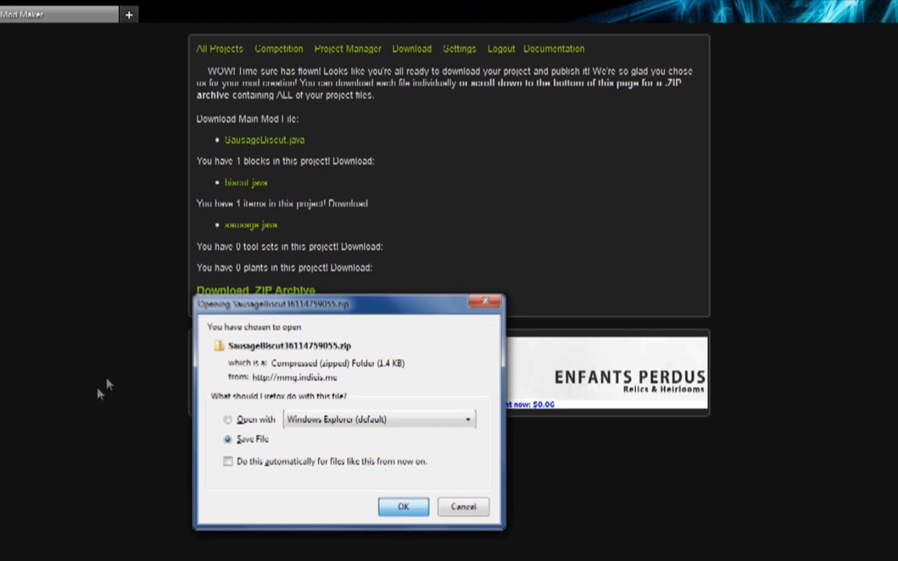
pyautogui.click(403, 506)
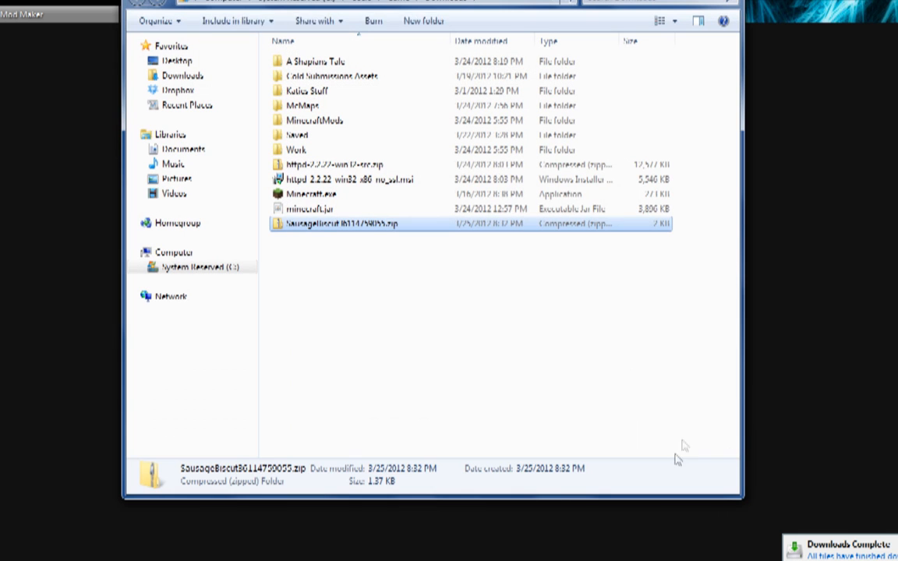
# Extract the SausageBiscut zip, delete it, and place its .java files in MCP_SETUP\src\minecraft\net\minecraft\src
pyautogui.click(343, 223)
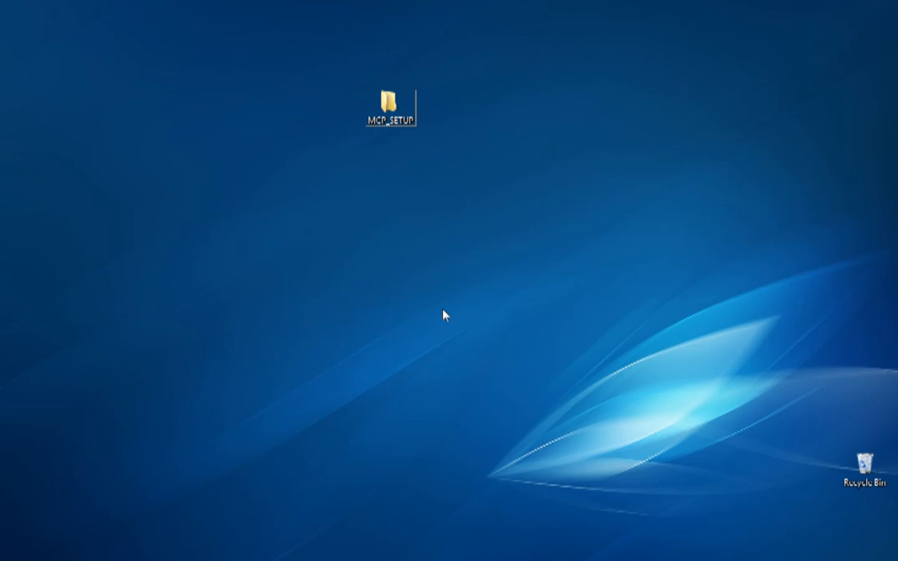
pyautogui.rightClick(338, 170)
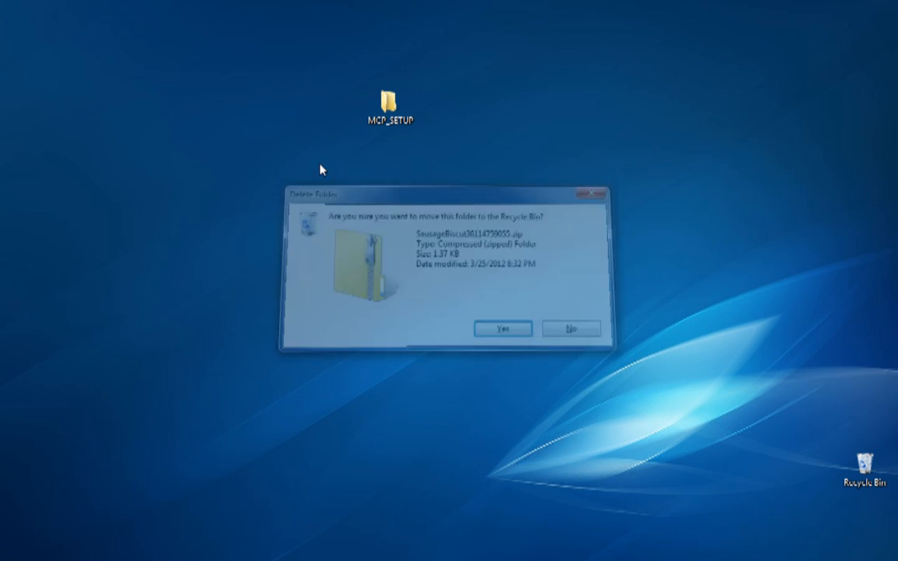
pyautogui.click(571, 328)
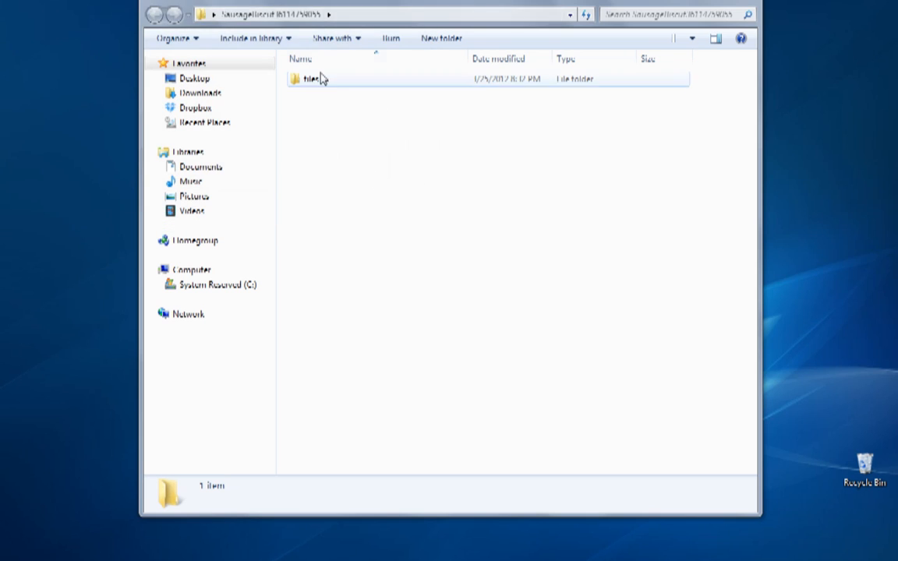
pyautogui.doubleClick(314, 78)
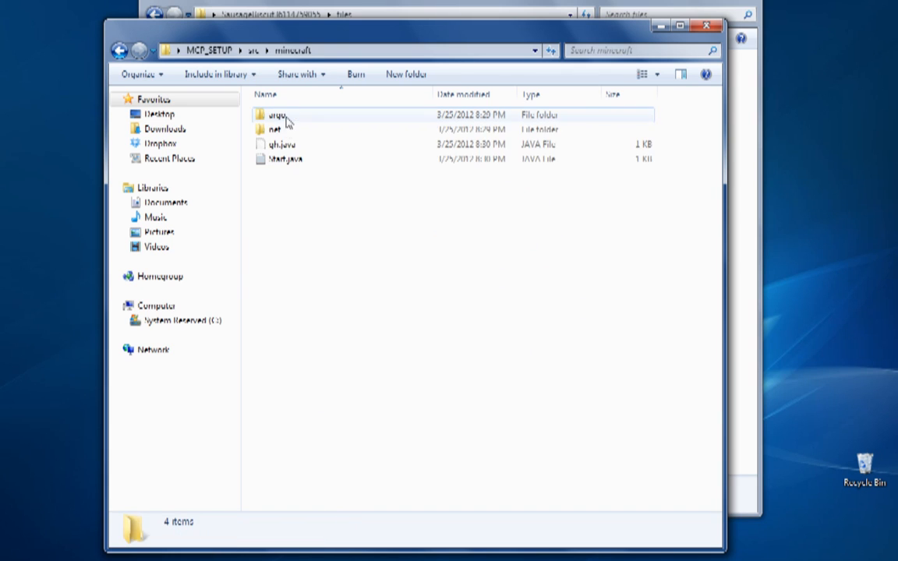
pyautogui.doubleClick(277, 130)
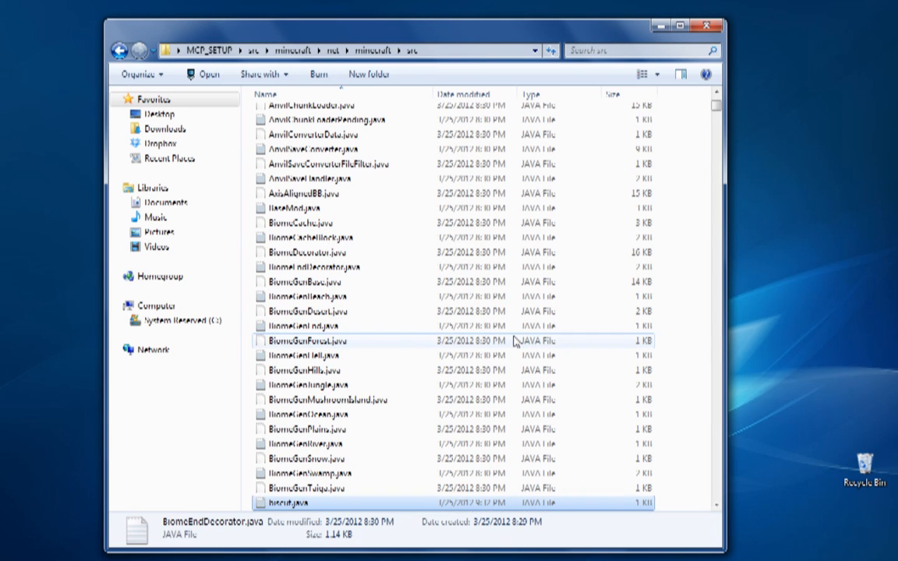
pyautogui.click(209, 50)
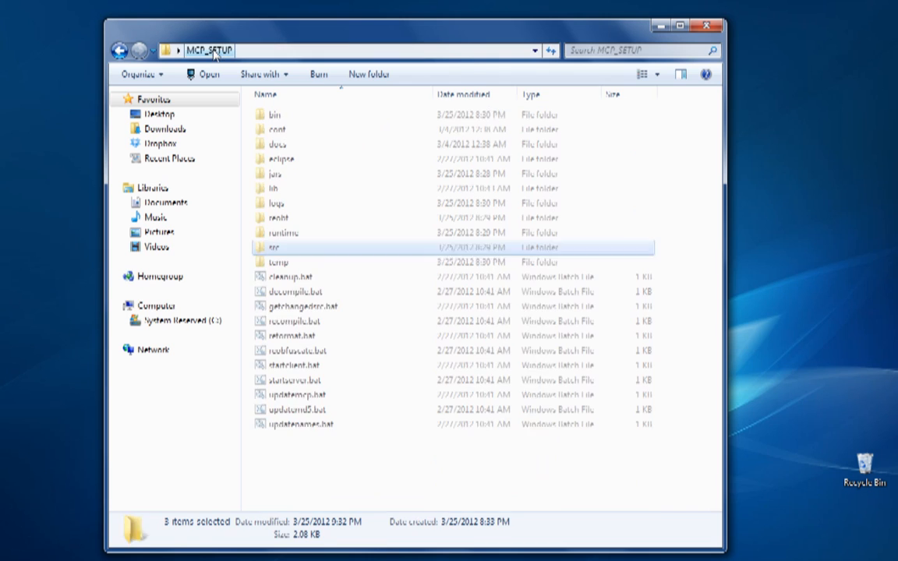
pyautogui.click(274, 247)
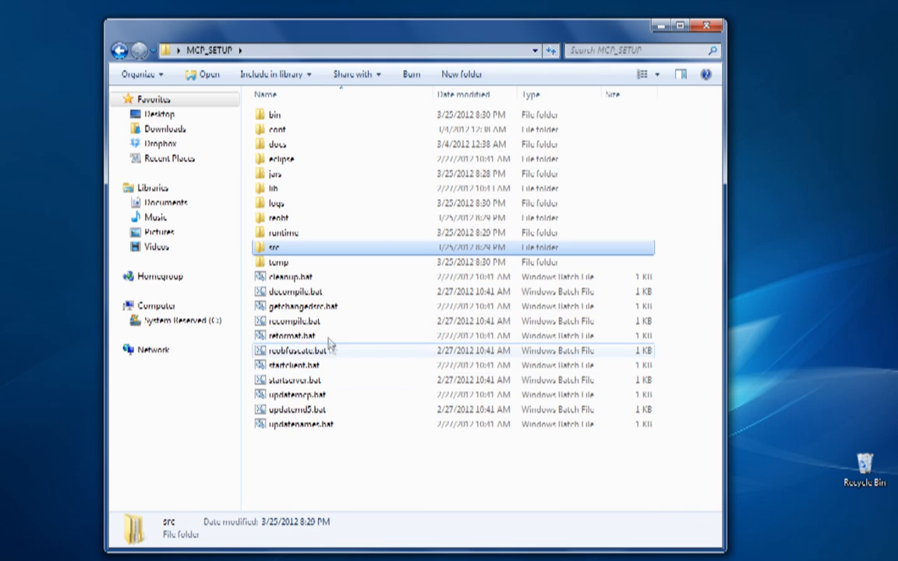
# Run recompile.bat, see the 'cannot find symbol sausage' error, and close the cmd window
pyautogui.doubleClick(294, 321)
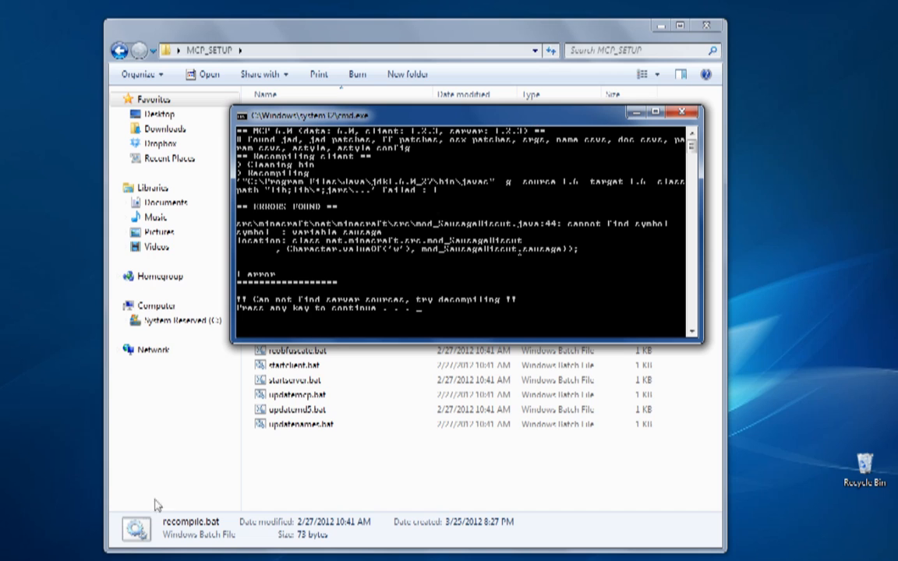
pyautogui.rightClick(137, 530)
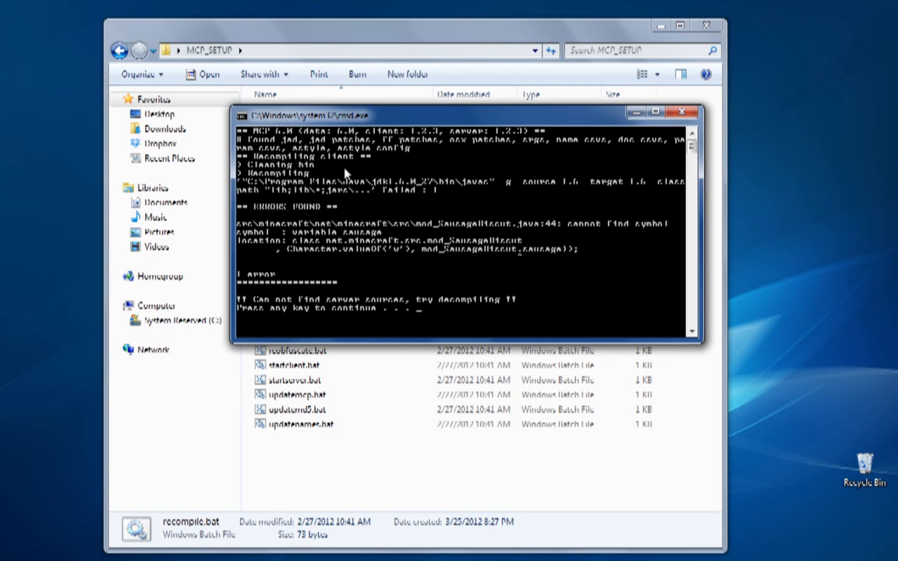
pyautogui.click(684, 112)
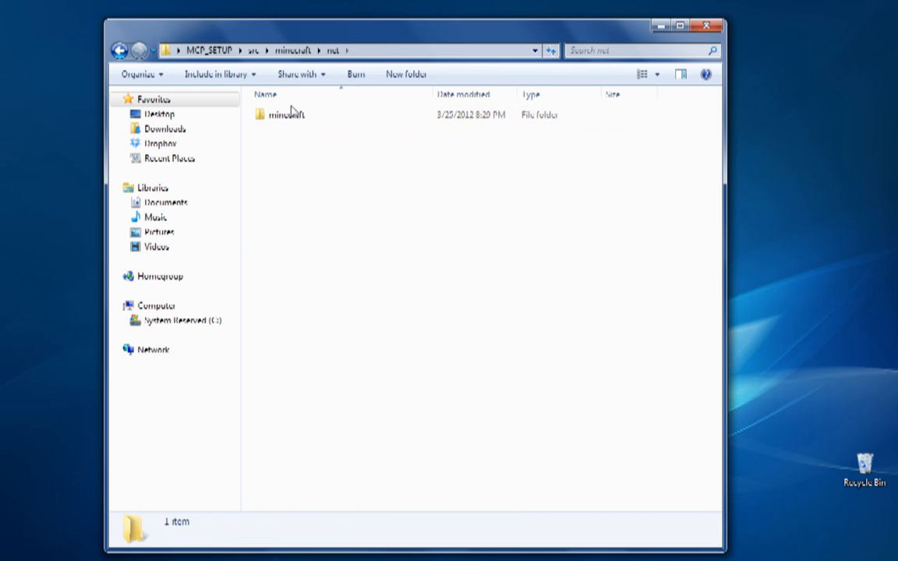
# Browse the minecraft source files, then run reobfuscate.bat from MCP_SETUP
pyautogui.doubleClick(286, 114)
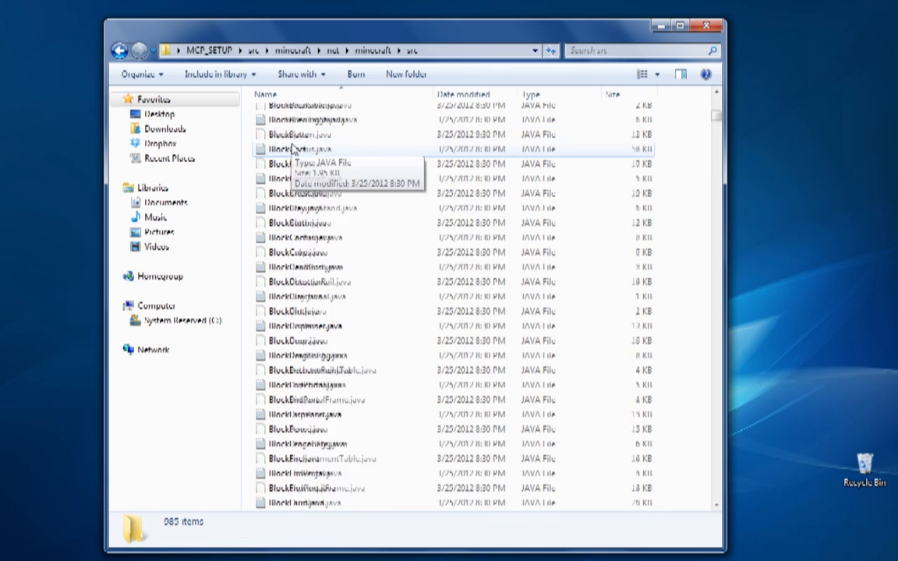
pyautogui.scroll(-3)
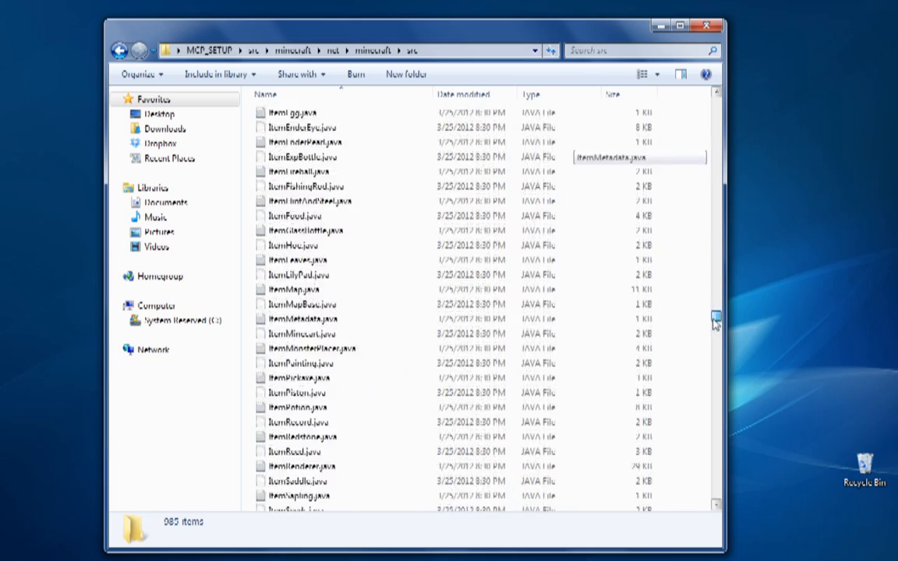
pyautogui.scroll(-3)
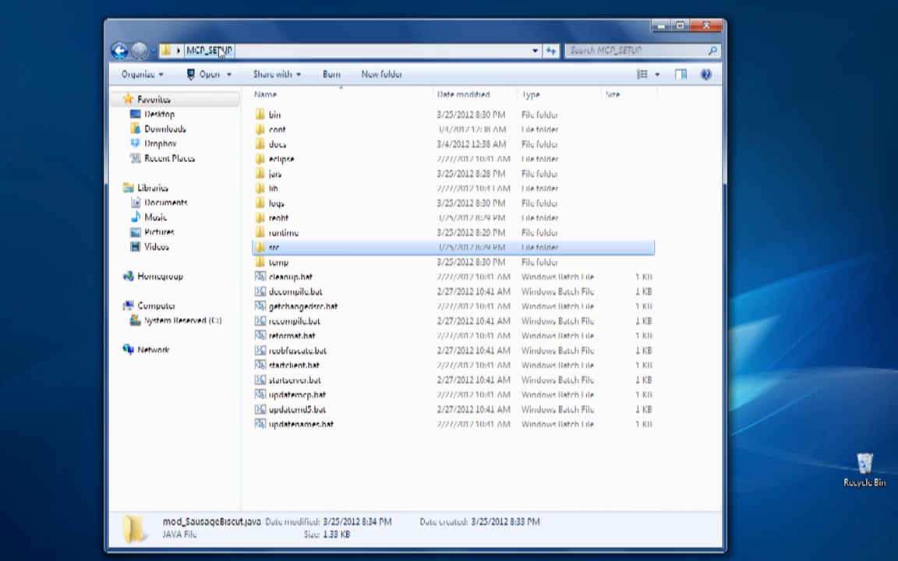
pyautogui.doubleClick(295, 320)
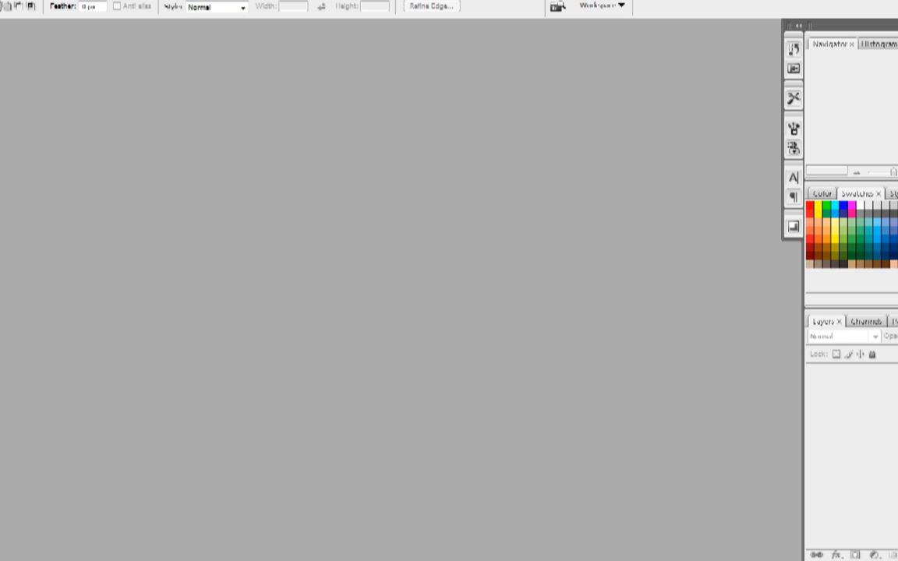
pyautogui.moveTo(505, 551)
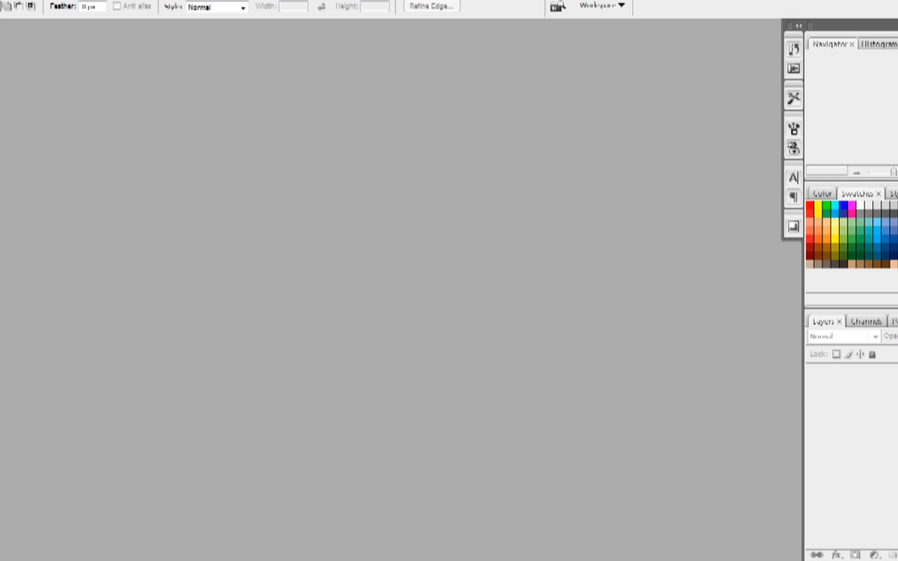
pyautogui.moveTo(233, 127)
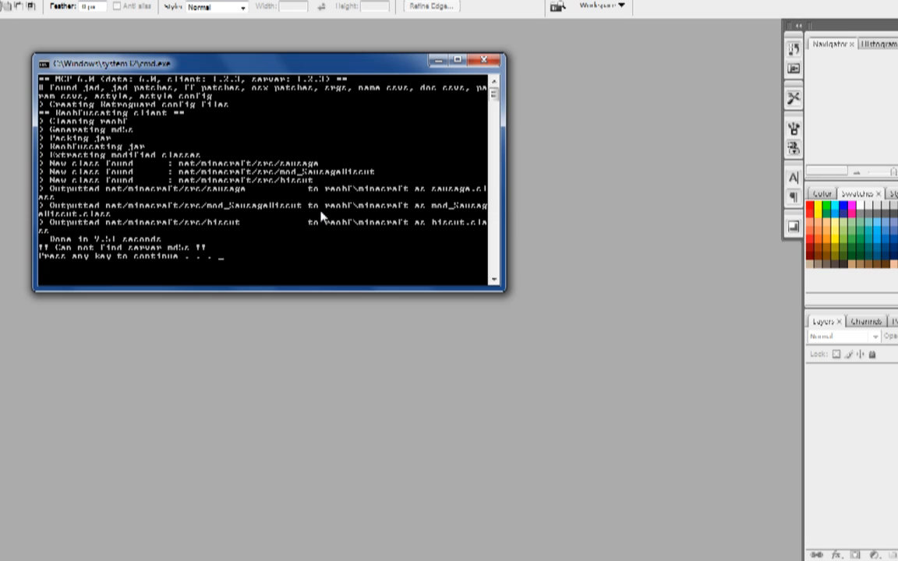
pyautogui.click(483, 61)
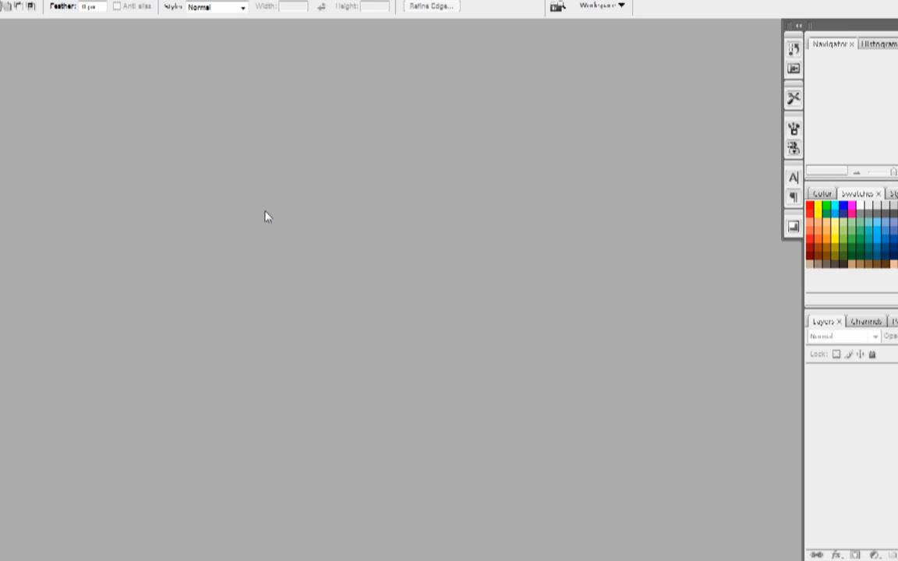
pyautogui.moveTo(142, 131)
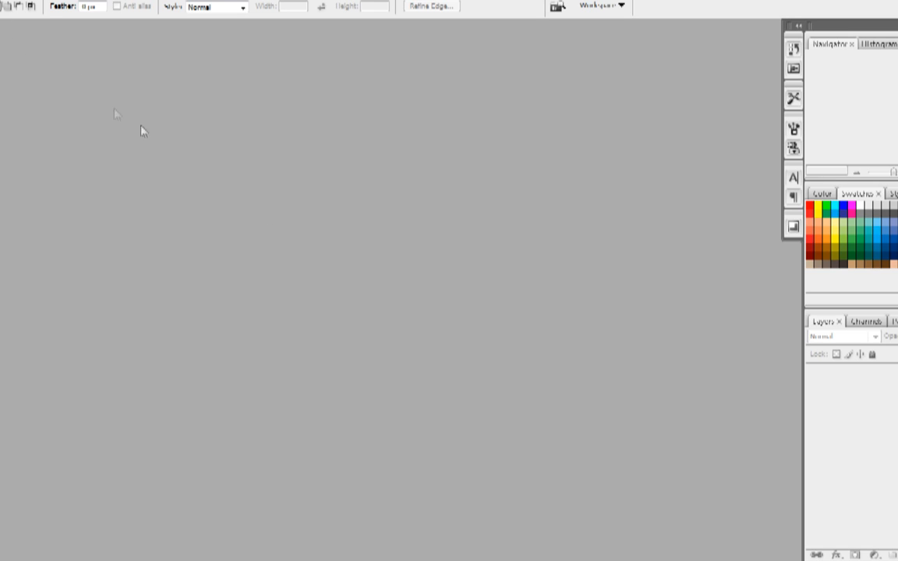
pyautogui.moveTo(101, 109)
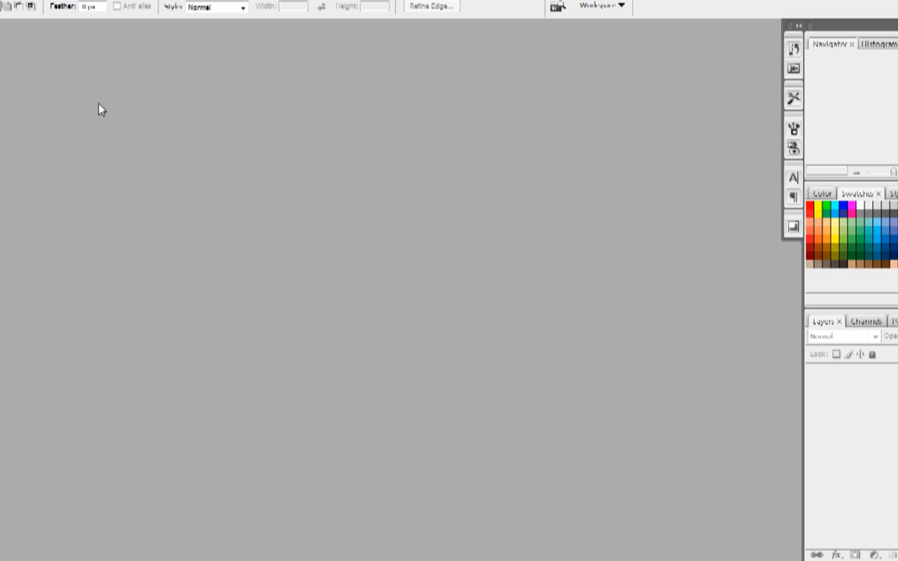
pyautogui.moveTo(102, 117)
pyautogui.write('72')
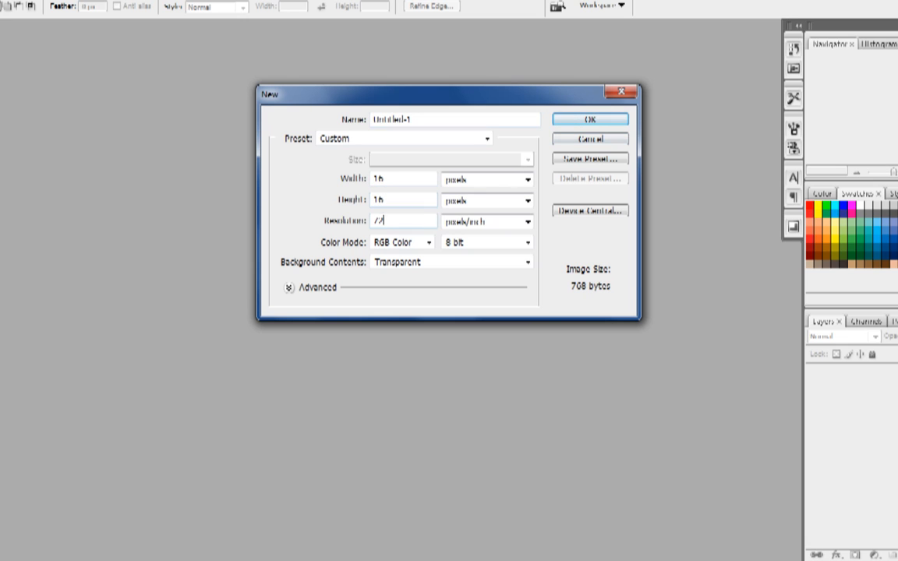
# Create a 16×16 transparent canvas and choose a darker brown foreground colour
pyautogui.click(590, 119)
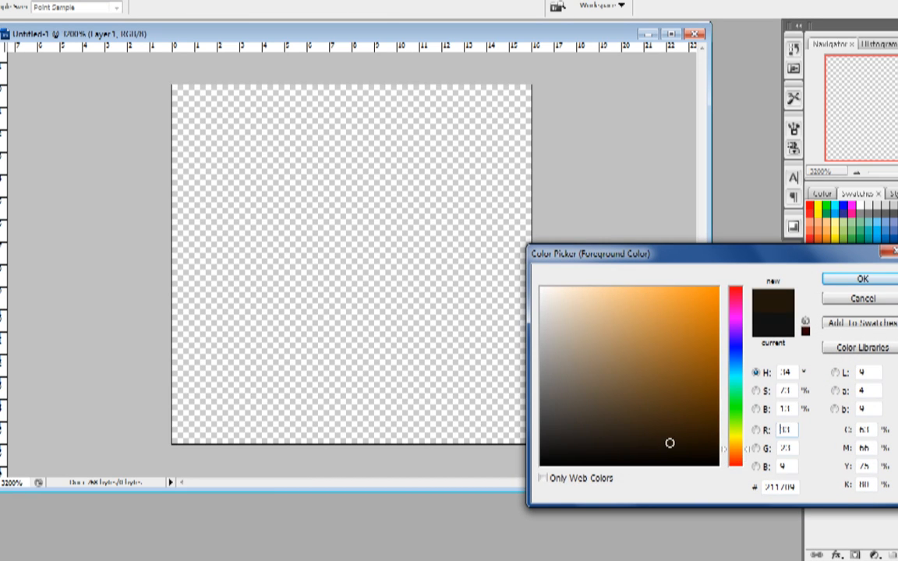
pyautogui.click(698, 444)
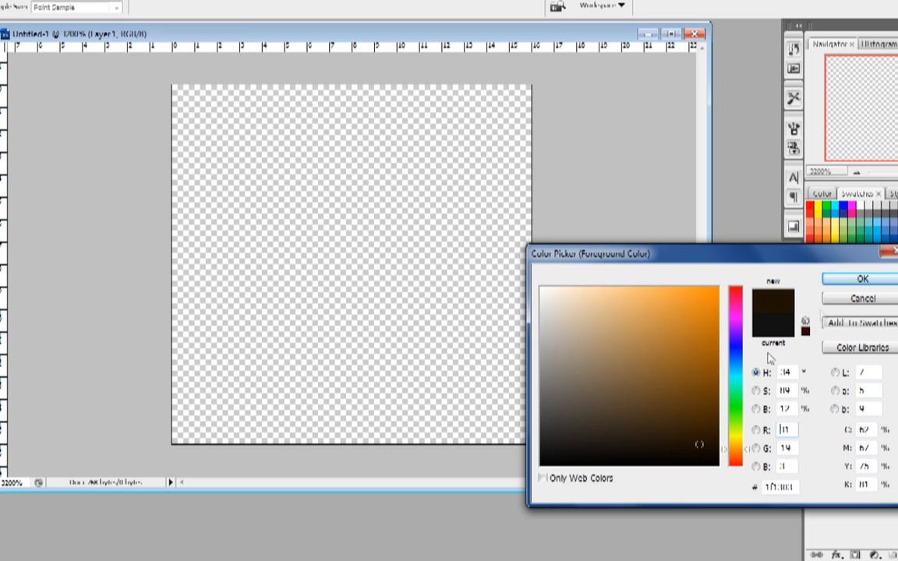
pyautogui.click(862, 278)
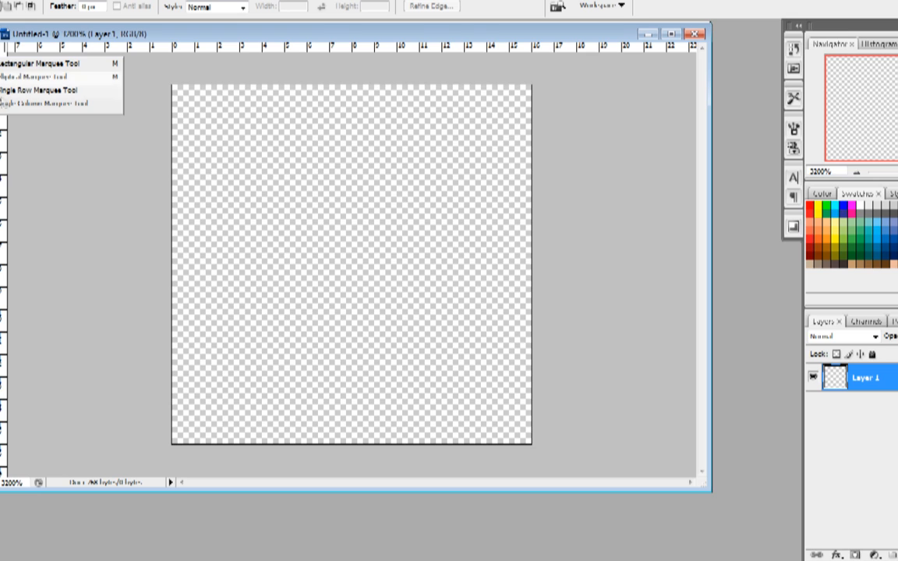
# Draw the oval sausage shape and add about 1% uniform monochromatic noise
pyautogui.moveTo(234, 218); pyautogui.dragTo(468, 343)
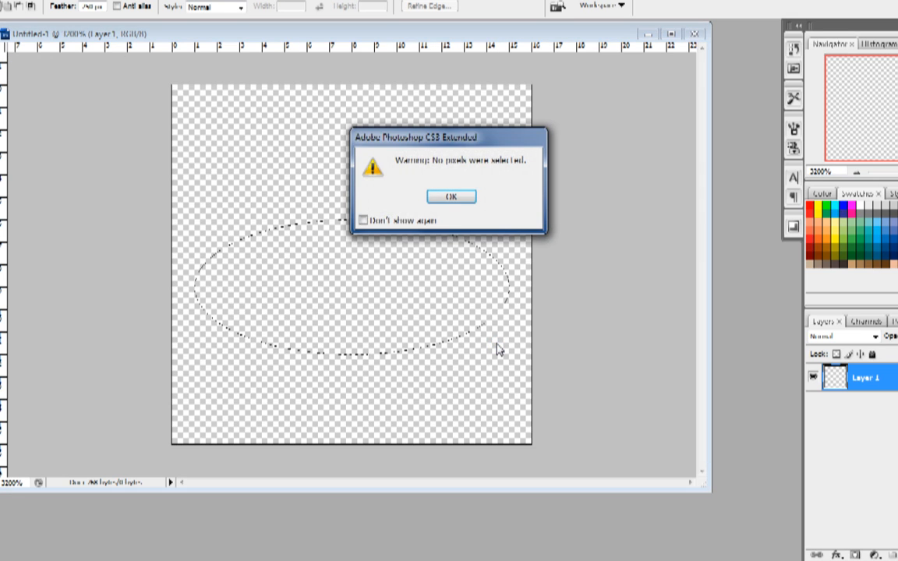
pyautogui.click(451, 196)
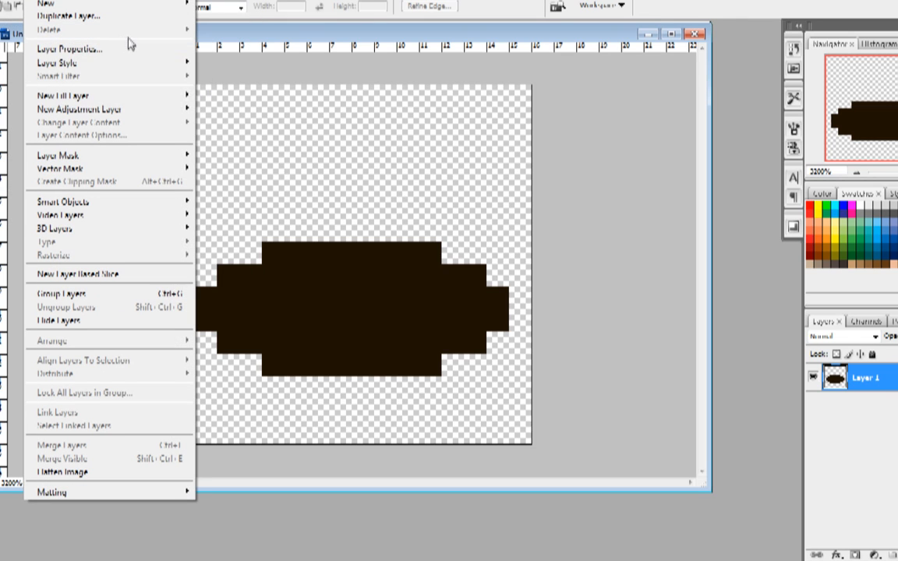
pyautogui.moveTo(56, 63)
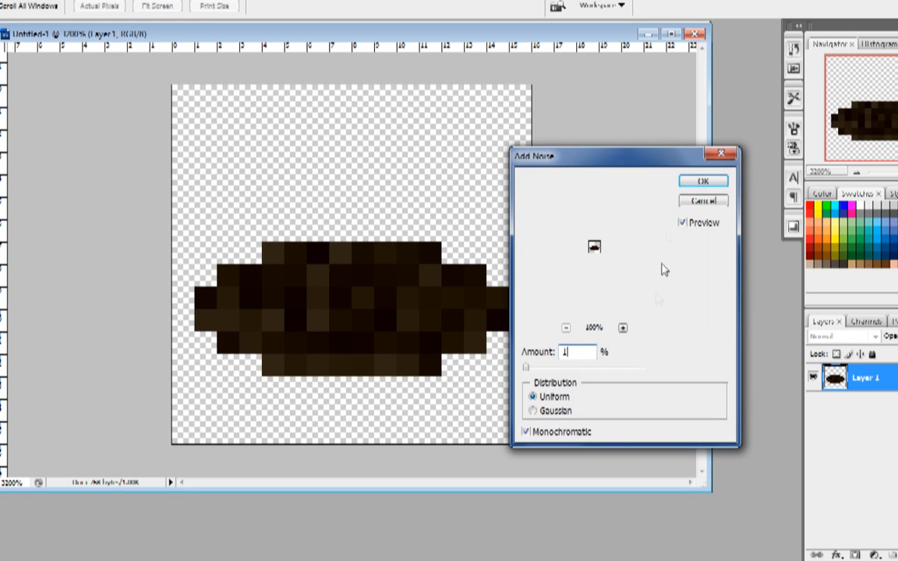
pyautogui.click(702, 180)
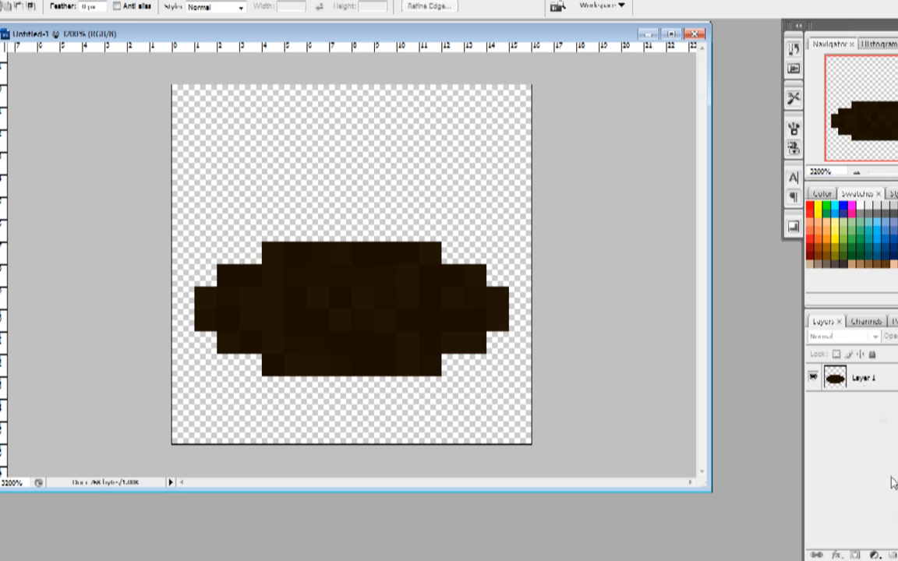
# Save the sausage texture as sausage.png in the MCP_SETUP folder
pyautogui.click(843, 553)
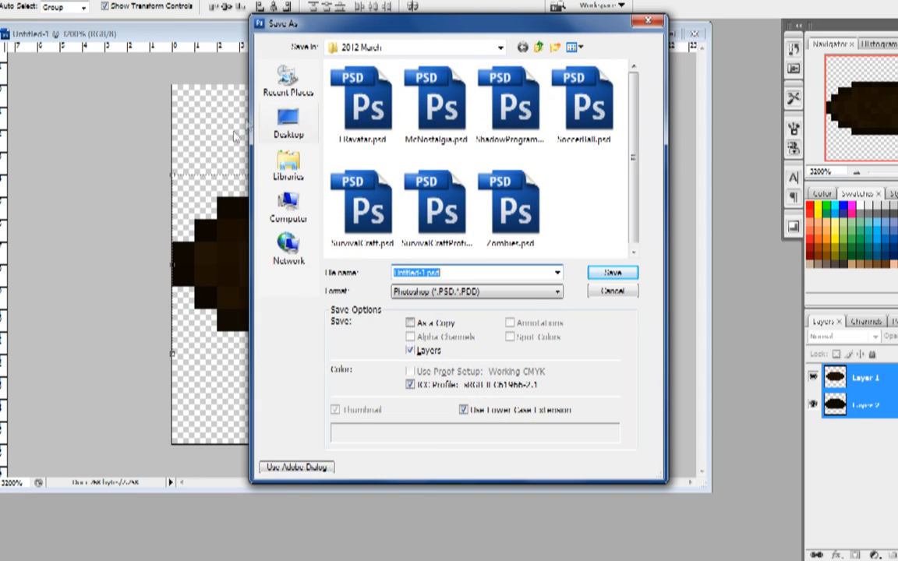
pyautogui.moveTo(288, 204)
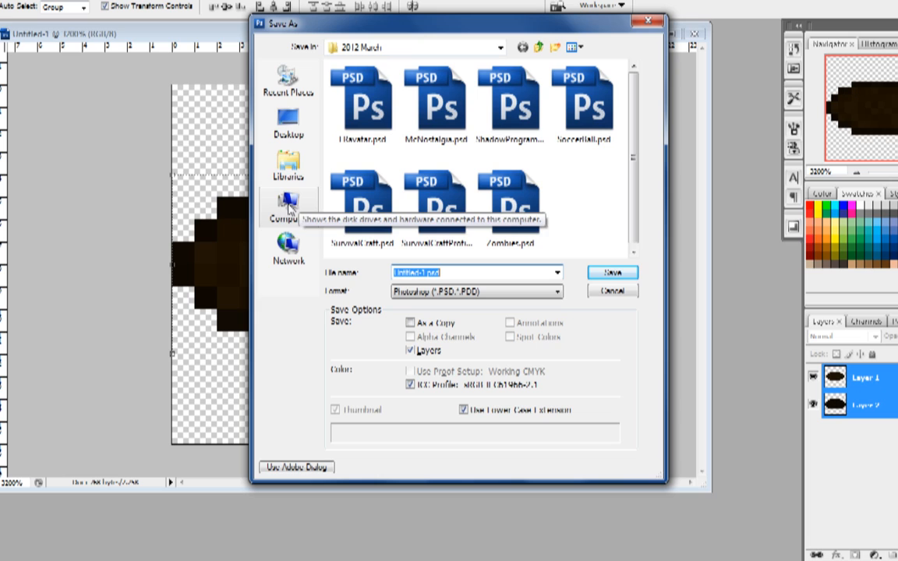
pyautogui.click(288, 123)
pyautogui.write('sausag')
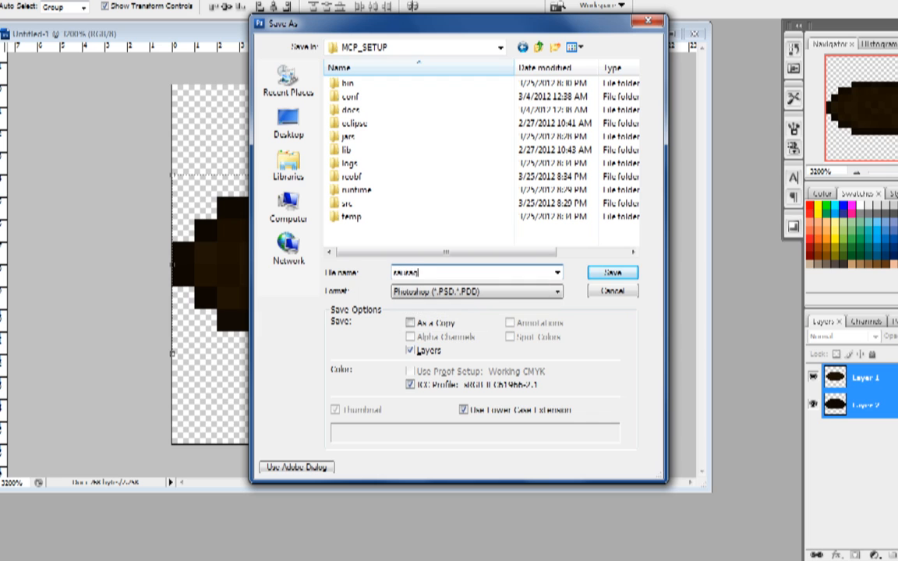
pyautogui.click(475, 290)
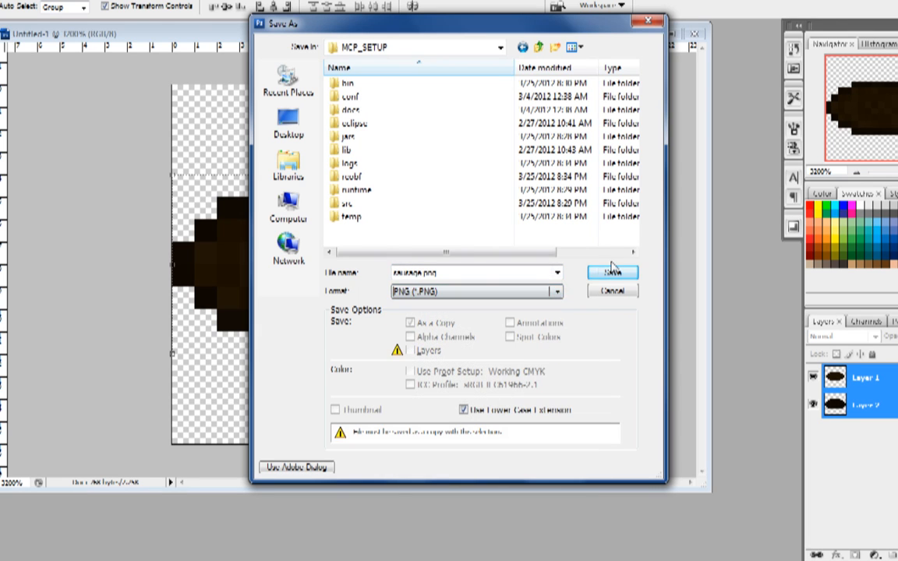
pyautogui.click(613, 272)
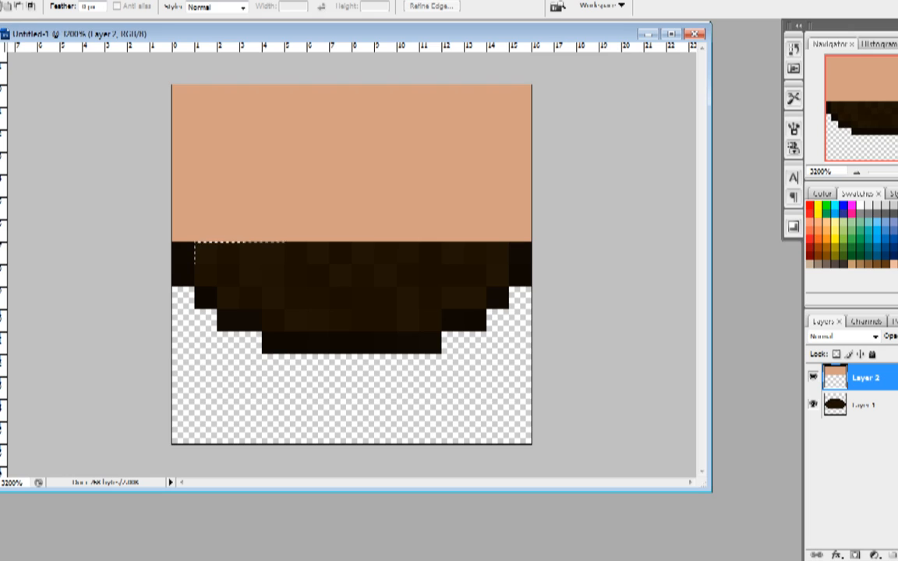
# Add tan bread above the sausage and a flipped copy below, then save as biscuit
pyautogui.moveTo(195, 241); pyautogui.dragTo(483, 265)
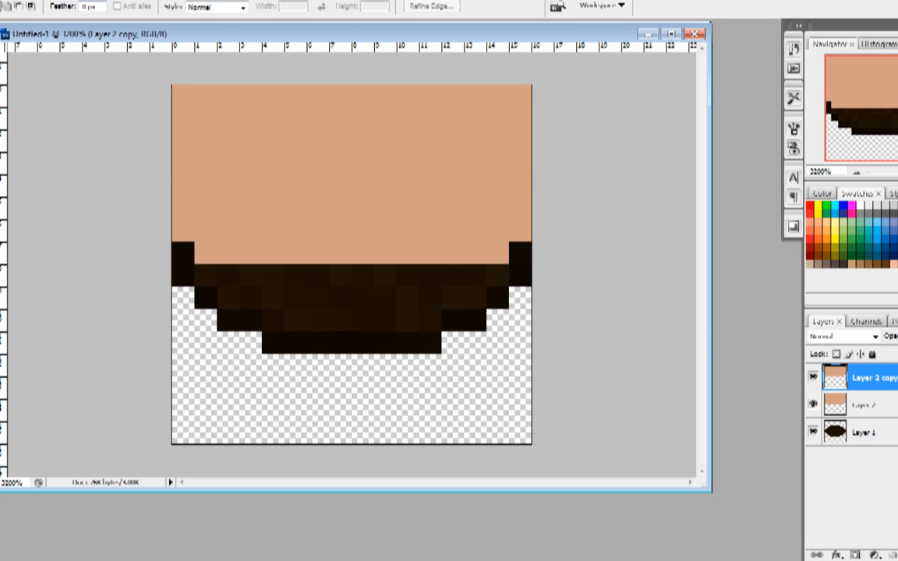
pyautogui.click(23, 4)
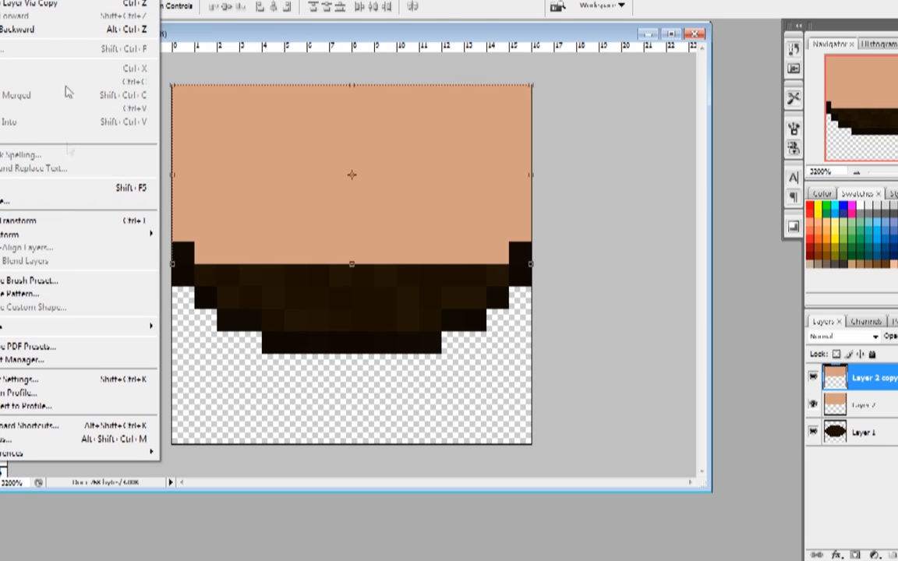
pyautogui.click(315, 185)
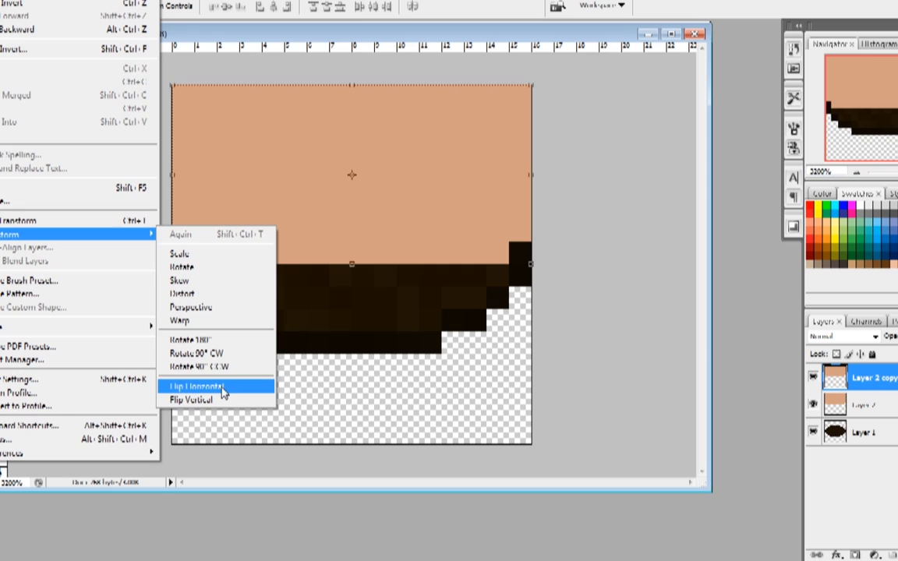
pyautogui.click(201, 385)
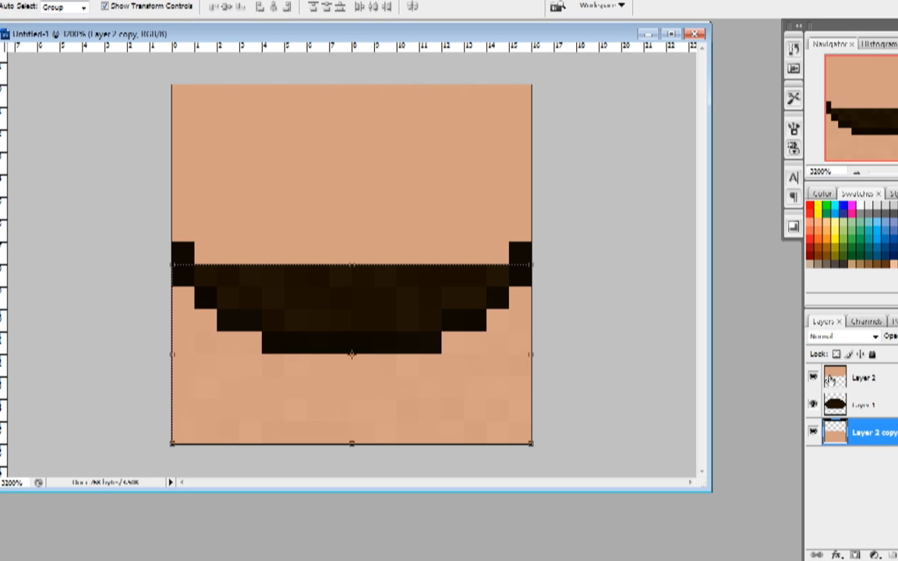
pyautogui.click(863, 377)
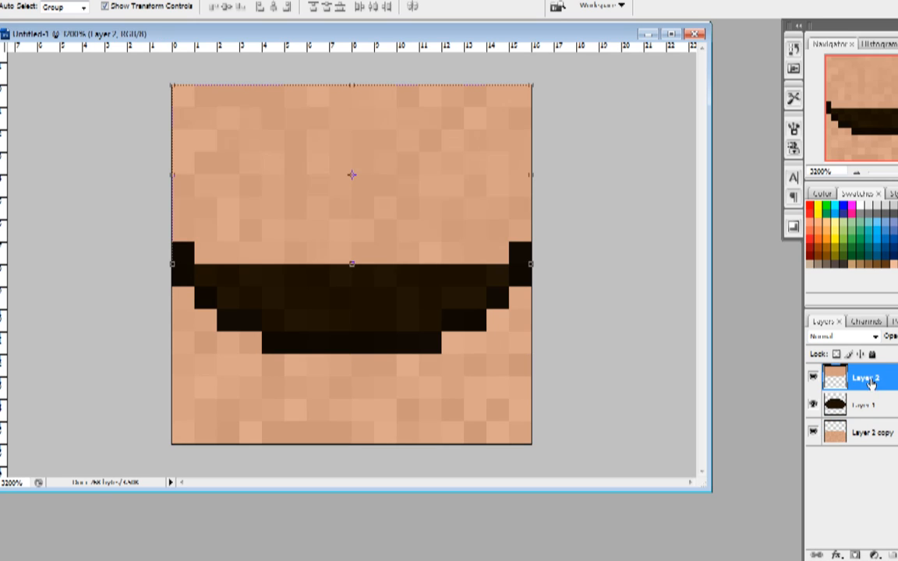
pyautogui.moveTo(649, 424)
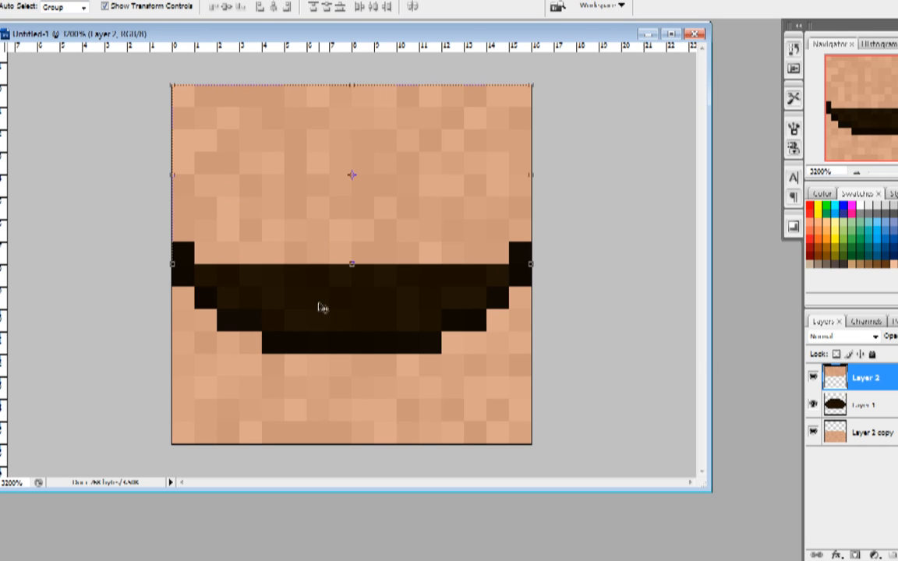
pyautogui.moveTo(251, 172)
pyautogui.write('biscuit')
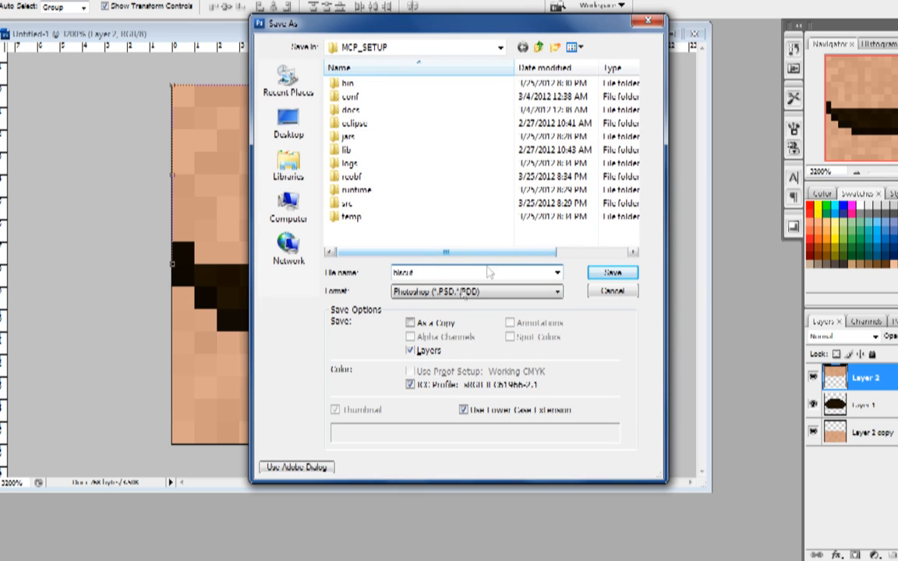
pyautogui.click(475, 291)
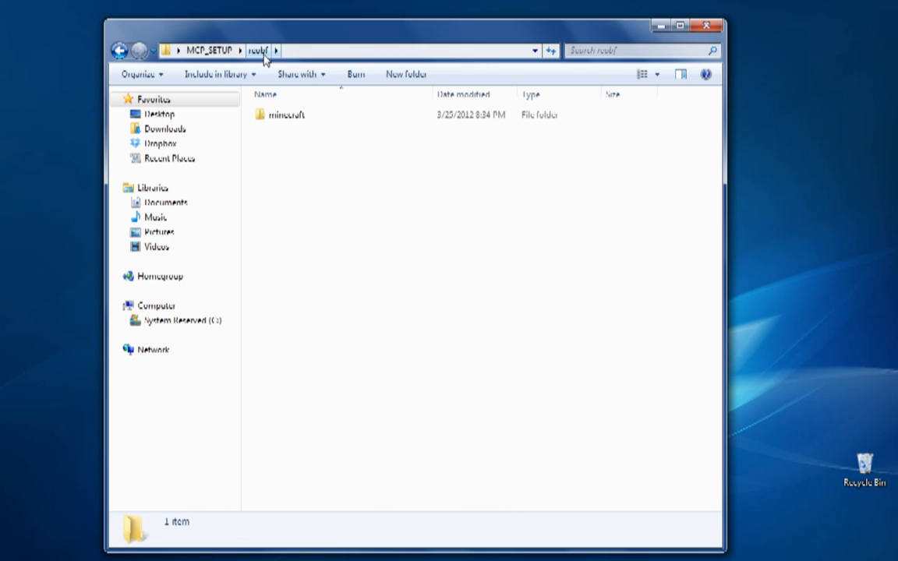
# Select all three class files in reobf\minecraft, then return to MCP_SETUP
pyautogui.doubleClick(287, 115)
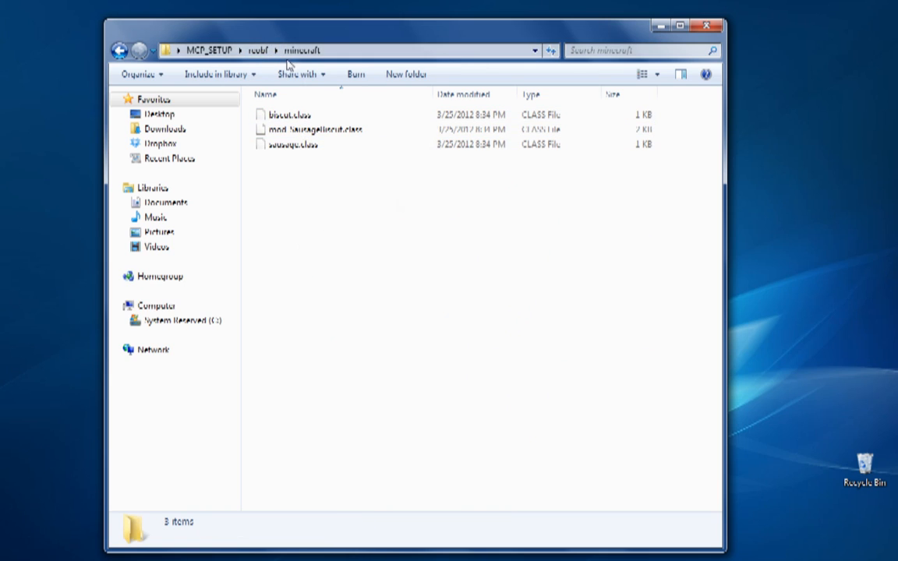
pyautogui.press('ctrl+a')
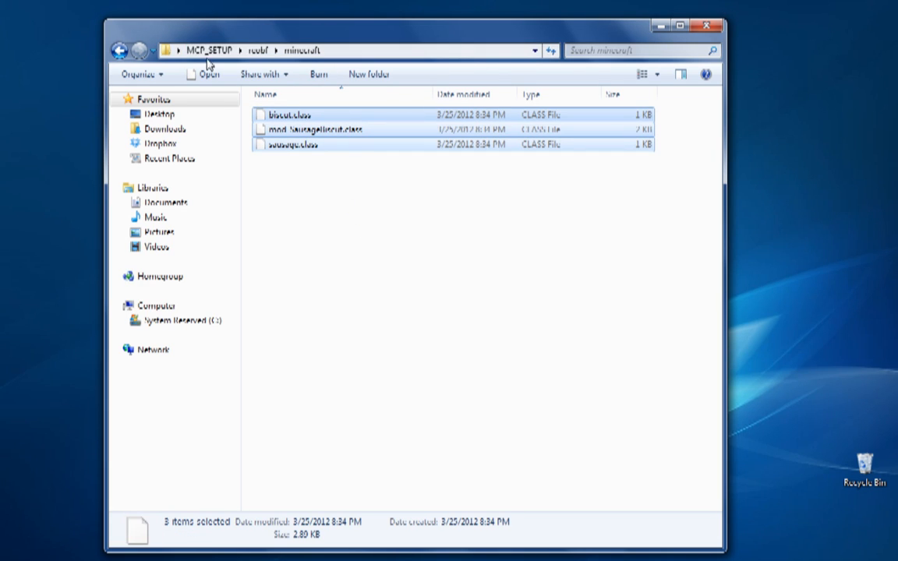
pyautogui.click(118, 49)
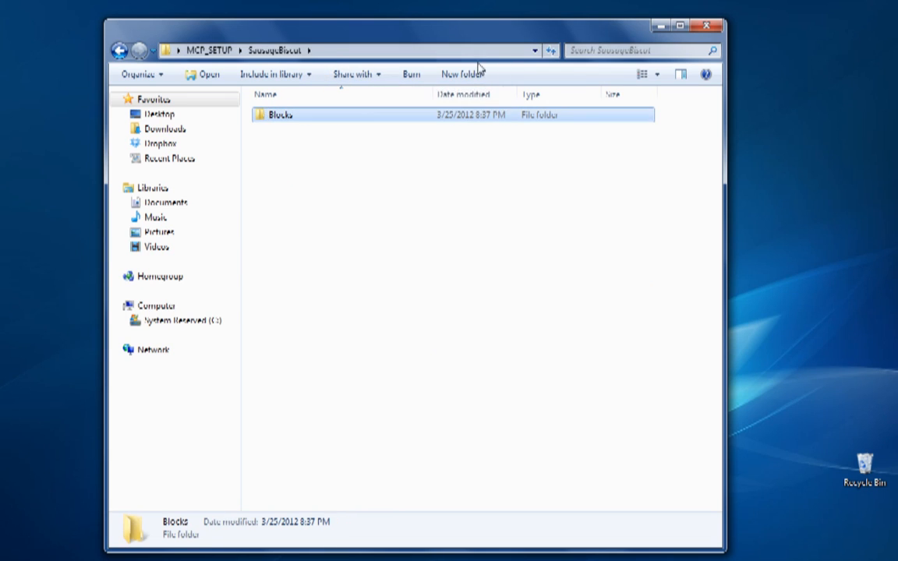
# Add an Items folder beside Blocks, then select all class files in reobf\minecraft
pyautogui.click(462, 74)
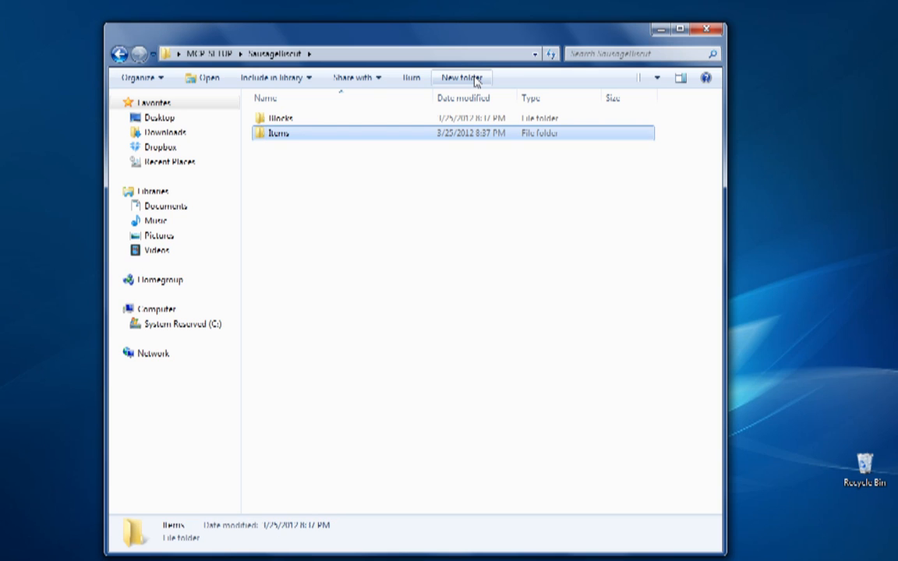
pyautogui.click(210, 53)
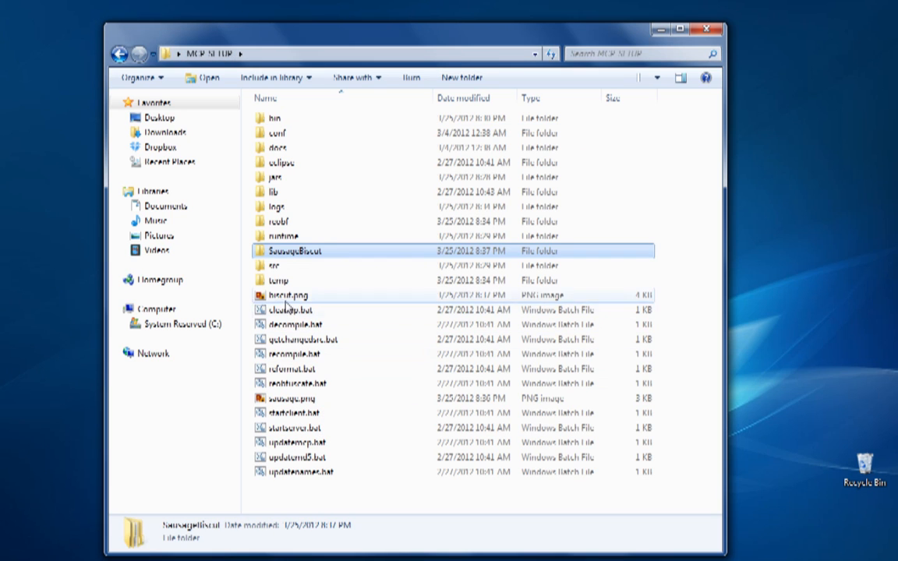
pyautogui.doubleClick(293, 250)
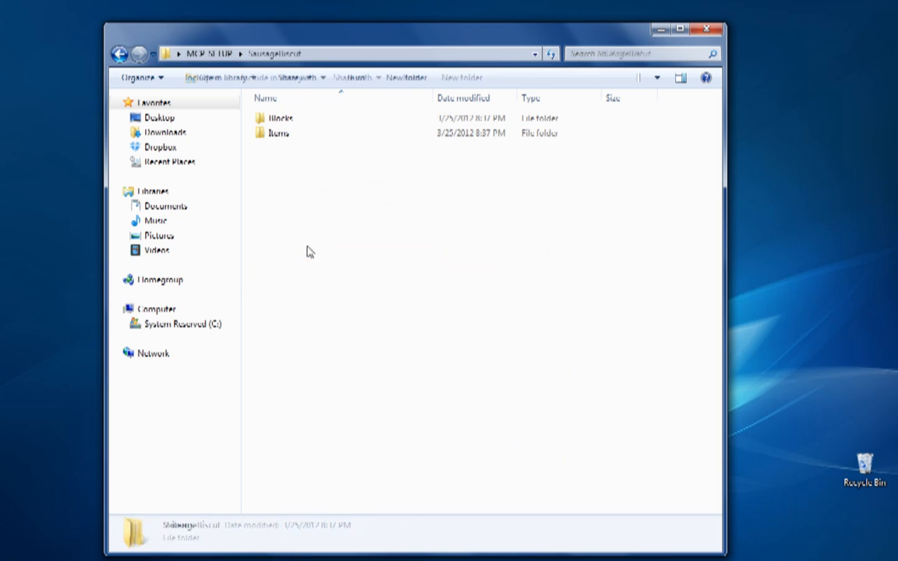
pyautogui.click(280, 118)
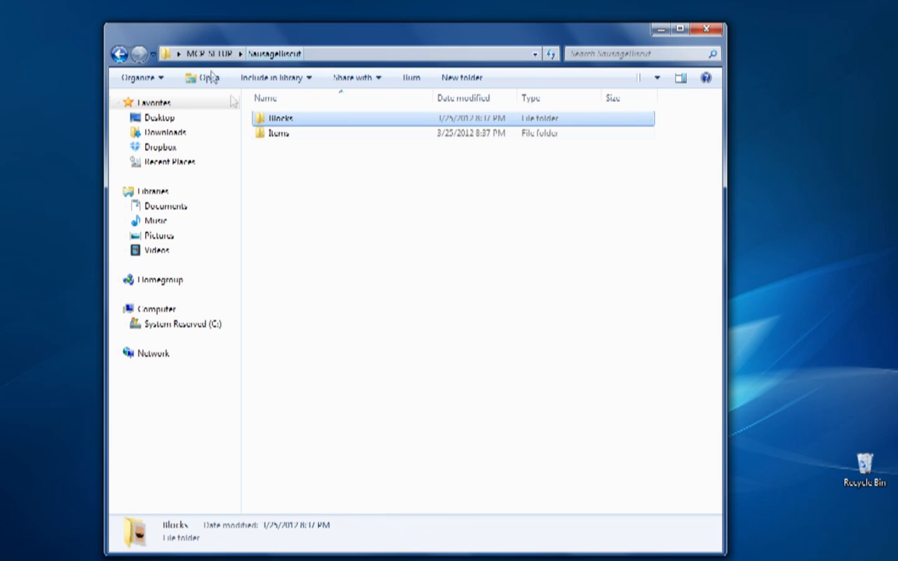
pyautogui.click(206, 53)
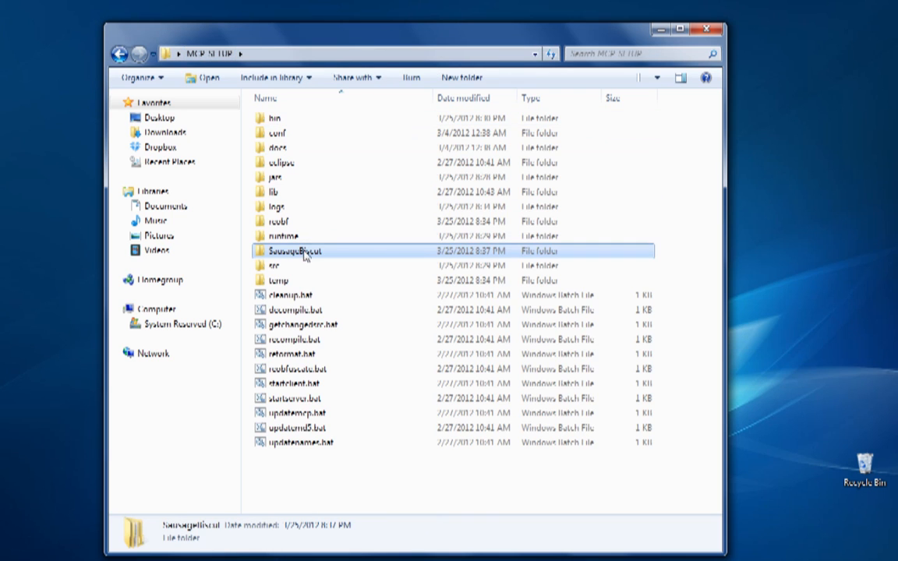
pyautogui.moveTo(361, 252)
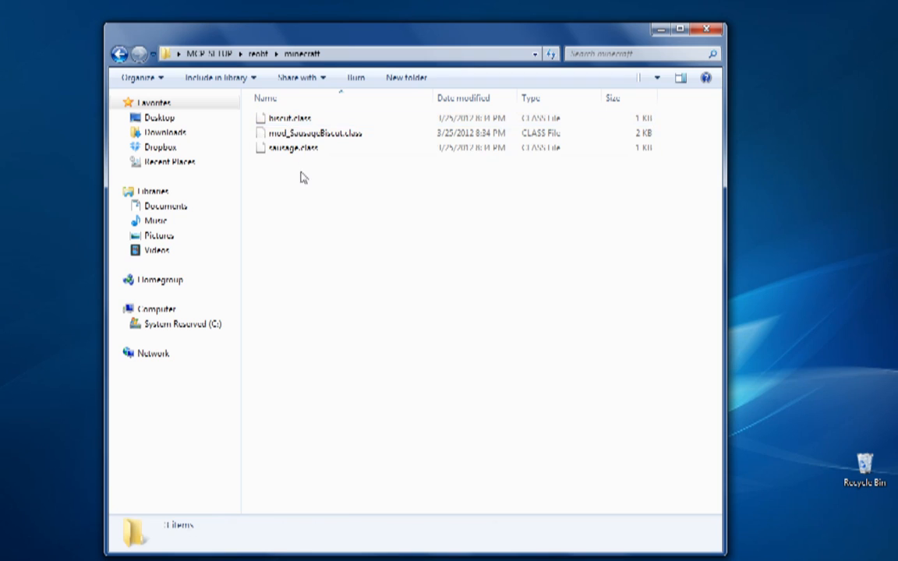
pyautogui.press('ctrl+a')
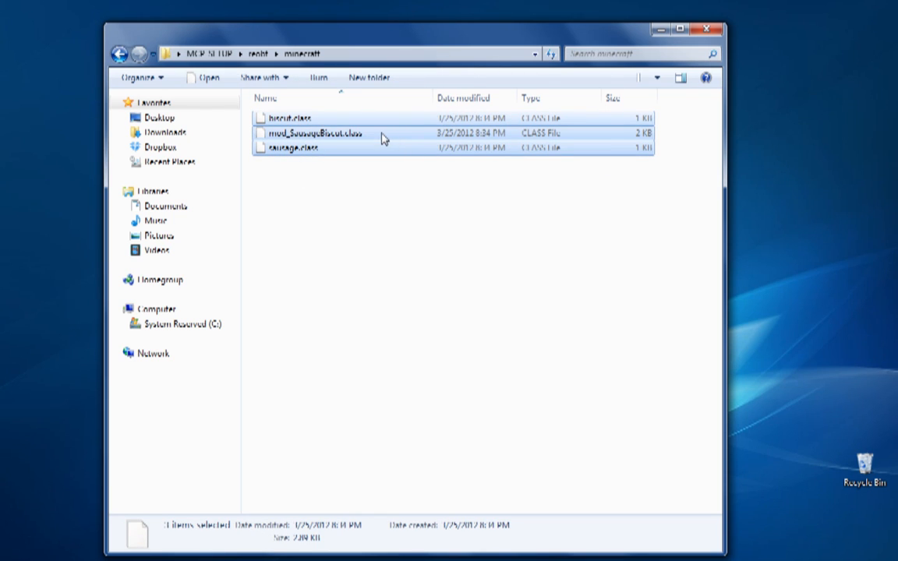
pyautogui.moveTo(287, 148)
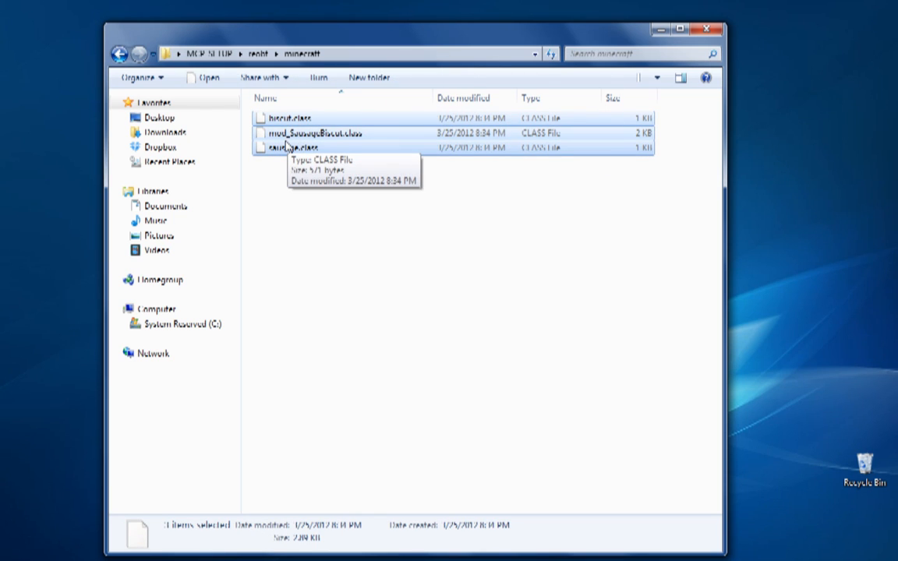